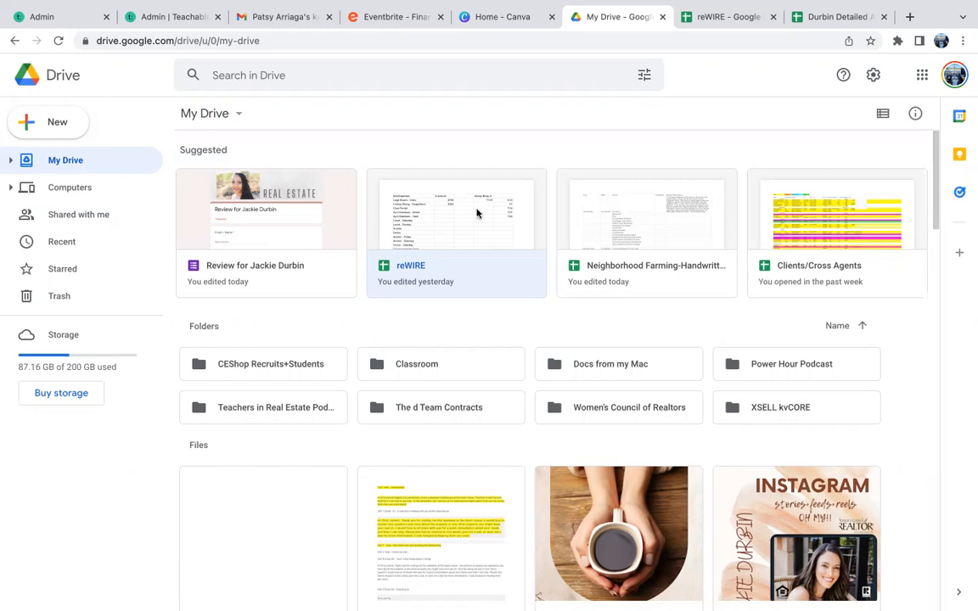
From Drive's New menu, create a new blank Google Form.
left_click(922, 75)
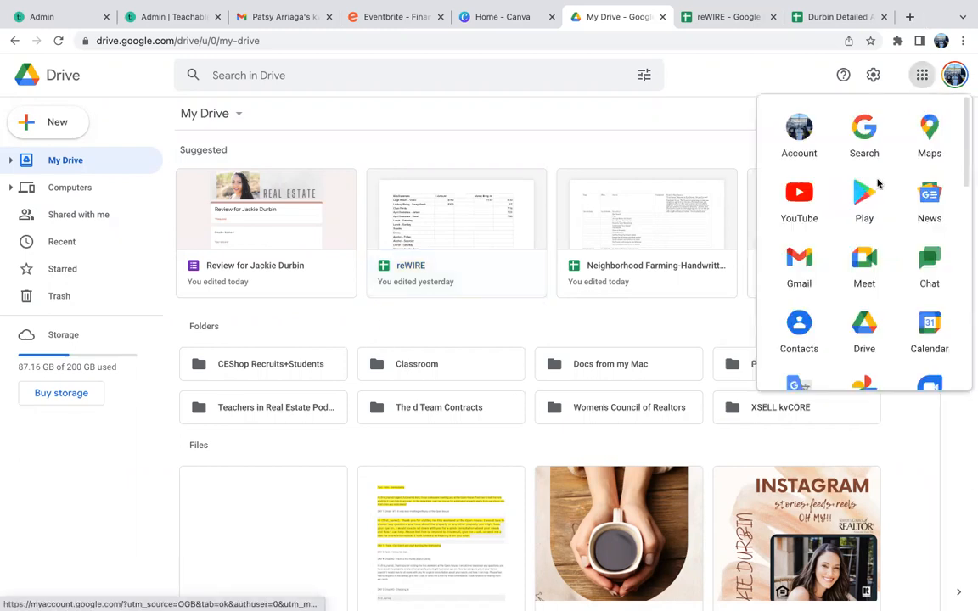
mouse_move(934, 54)
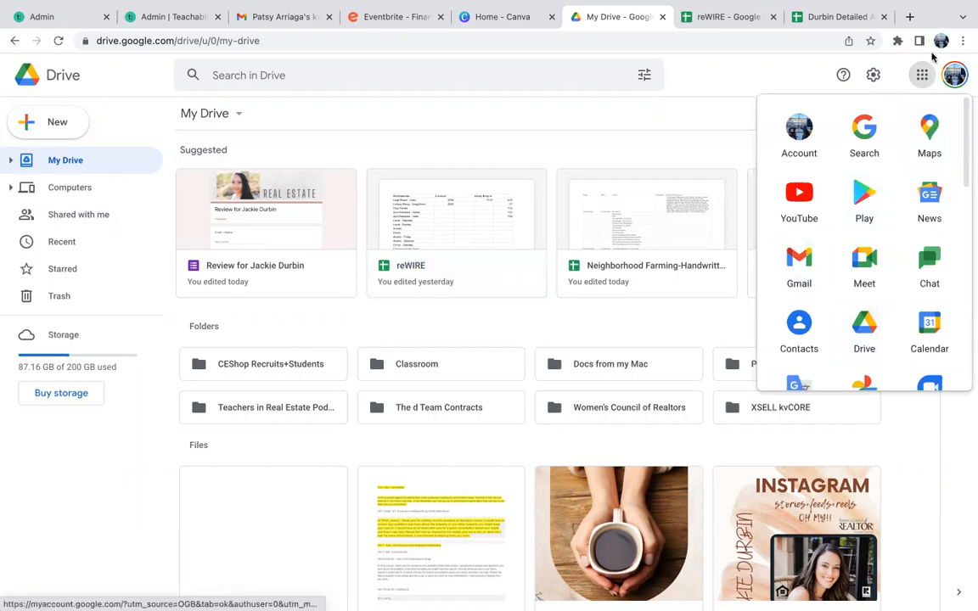
mouse_move(864, 269)
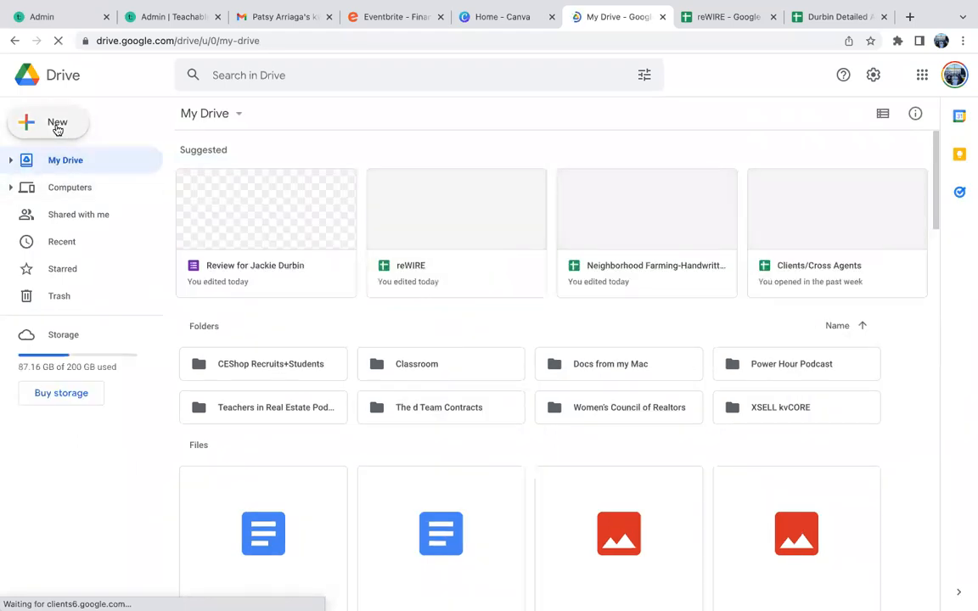
left_click(58, 123)
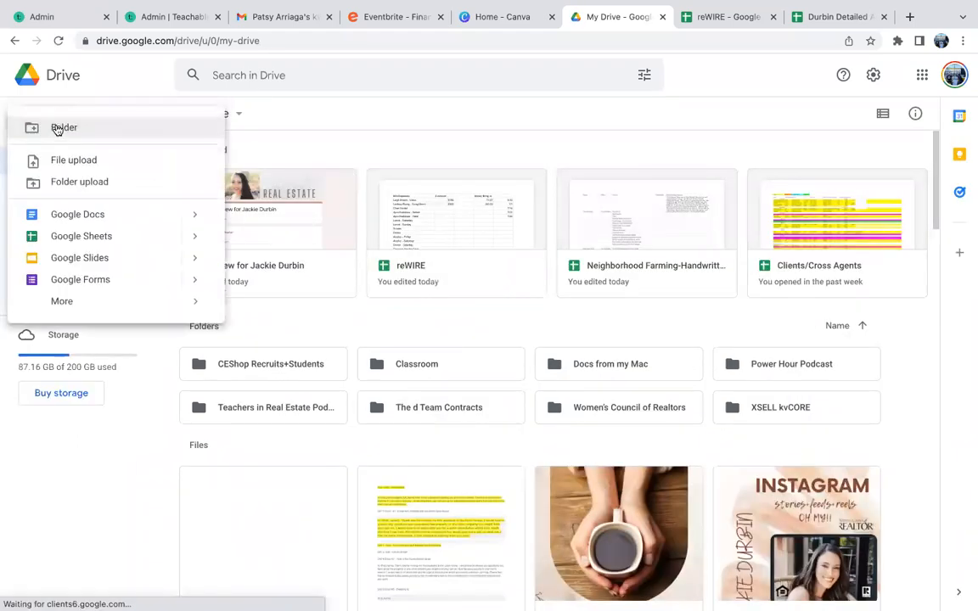
left_click(80, 278)
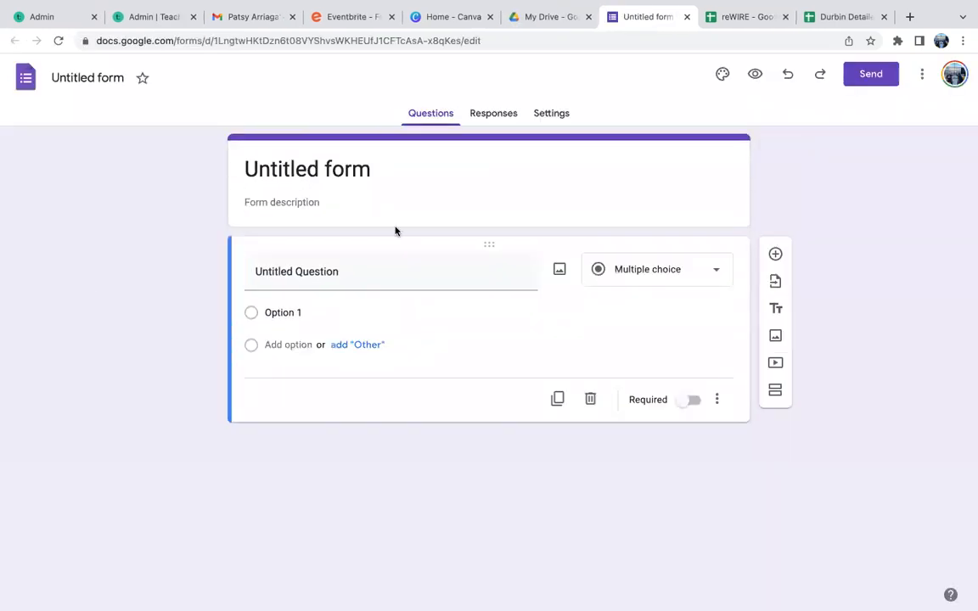
mouse_move(724, 75)
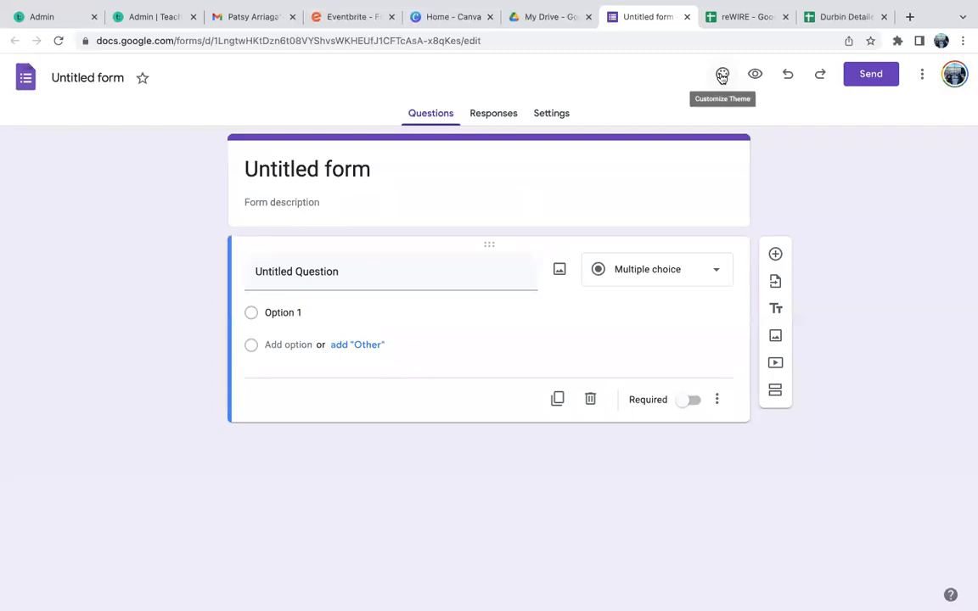
In Customize Theme, bring up the header image chooser.
left_click(722, 75)
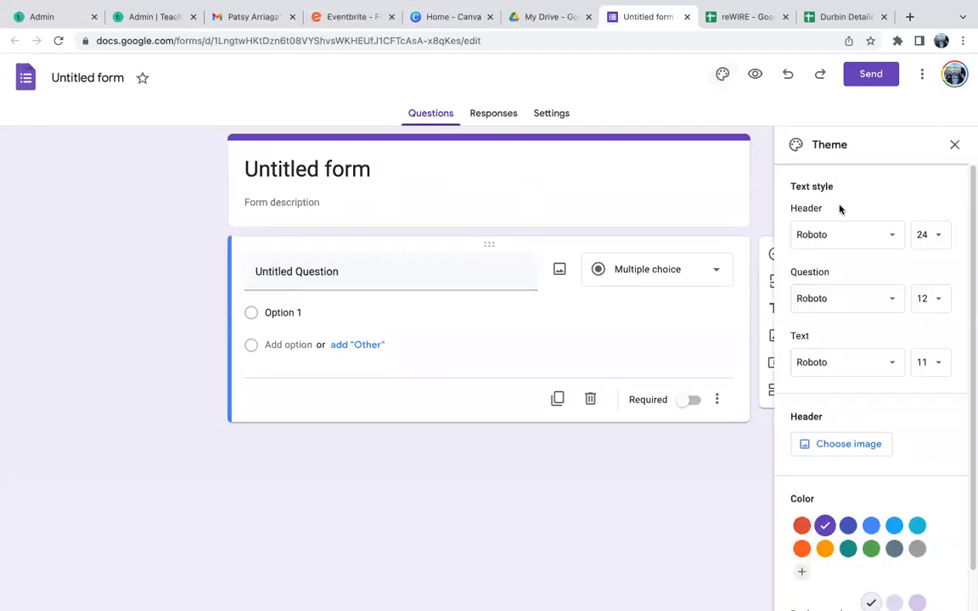
left_click(840, 443)
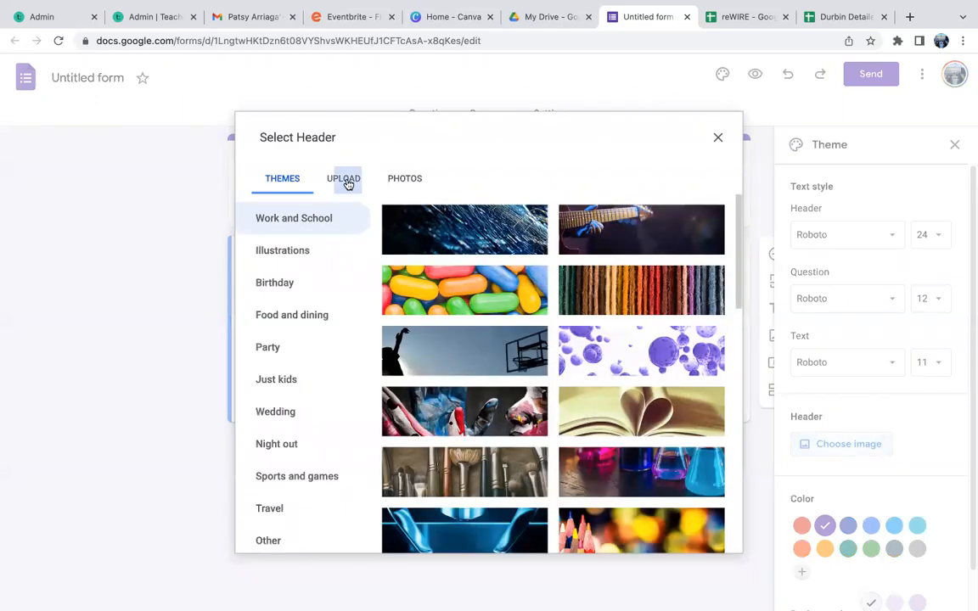
Switch the header chooser to Upload and browse for an image file.
left_click(343, 178)
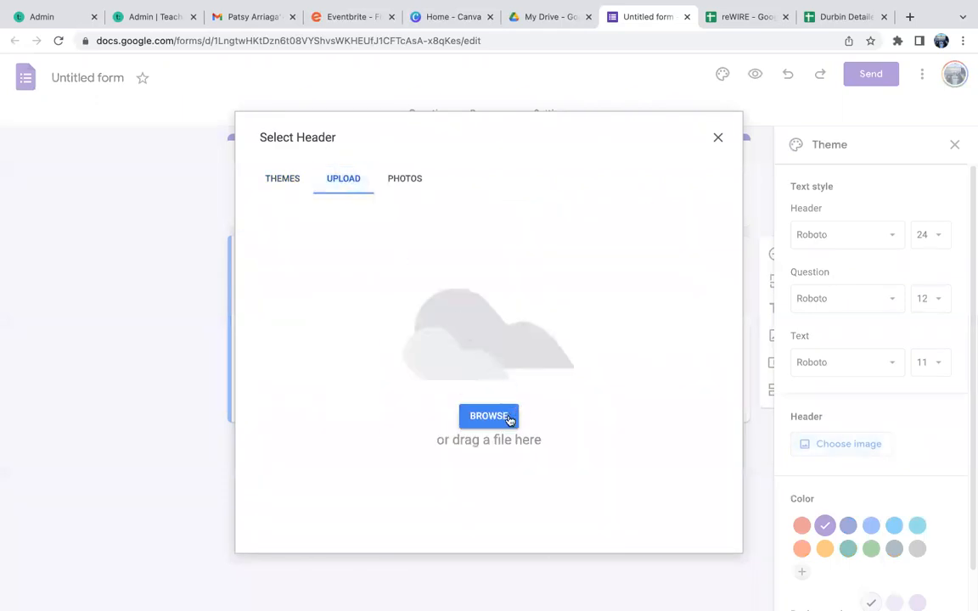
left_click(489, 416)
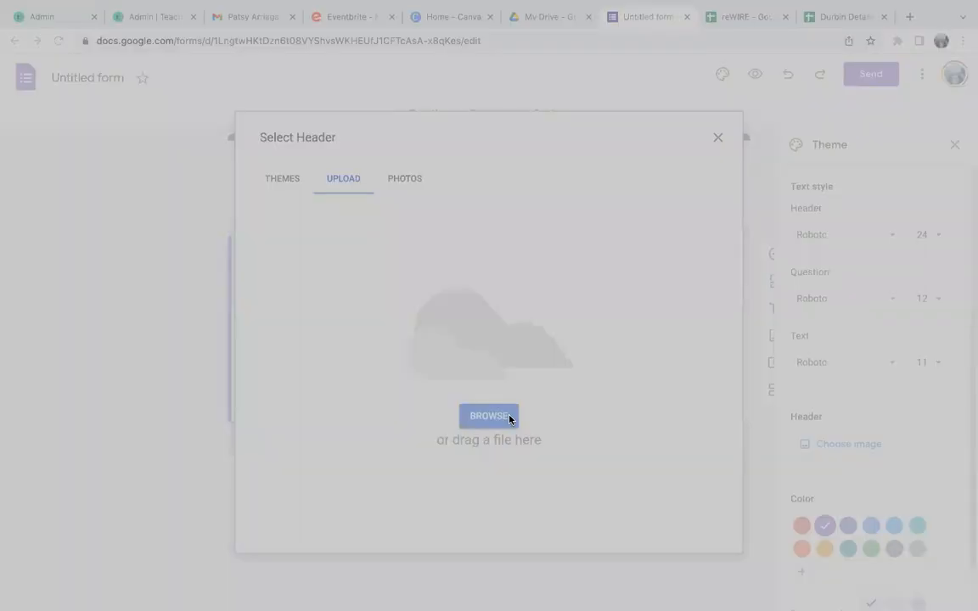
mouse_move(510, 418)
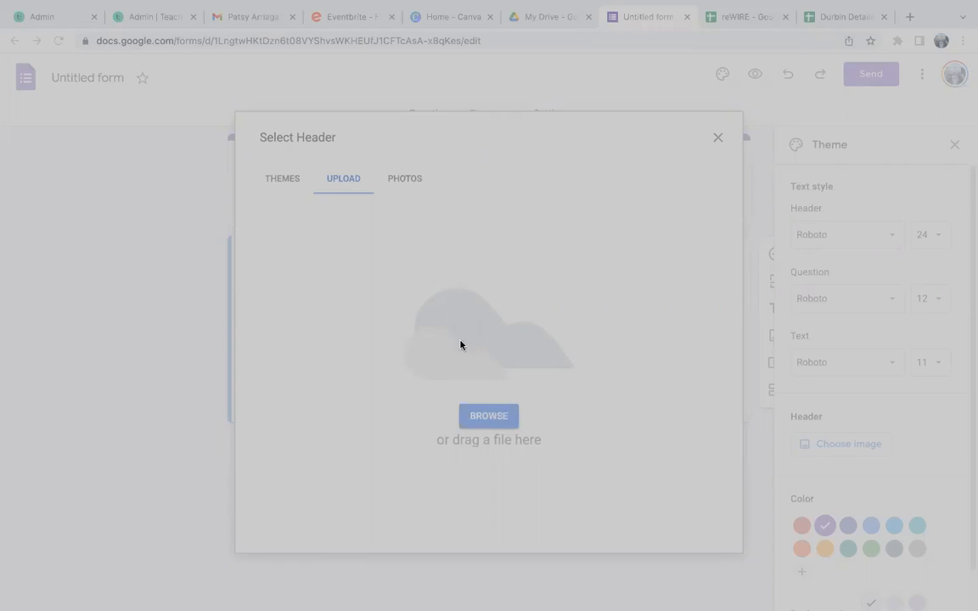
mouse_move(360, 372)
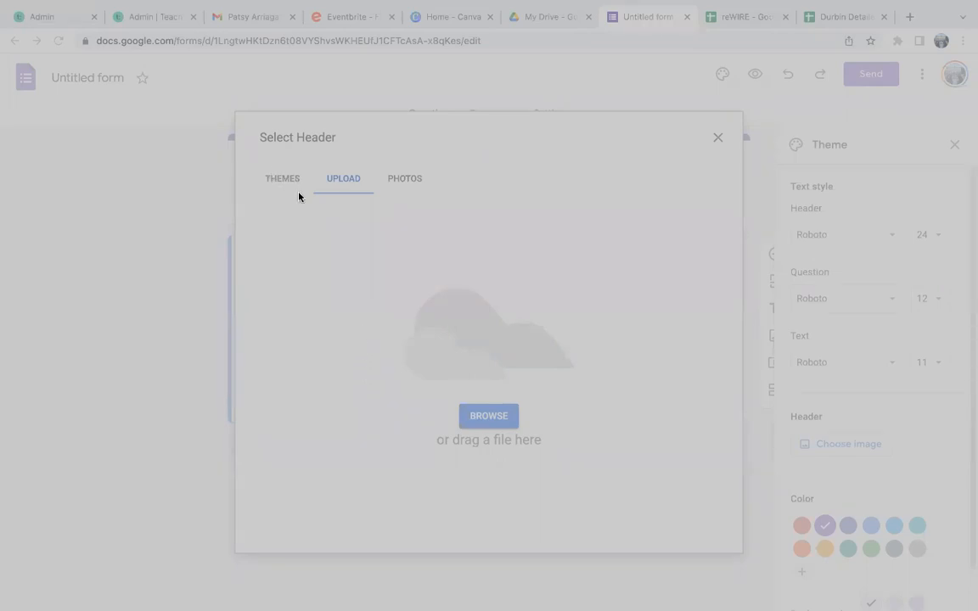
mouse_move(399, 352)
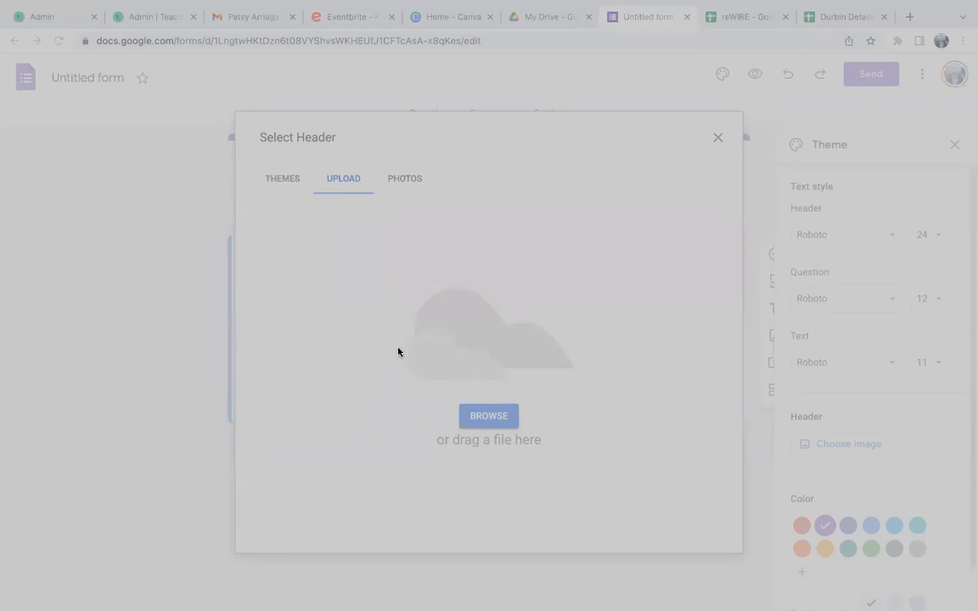
mouse_move(401, 357)
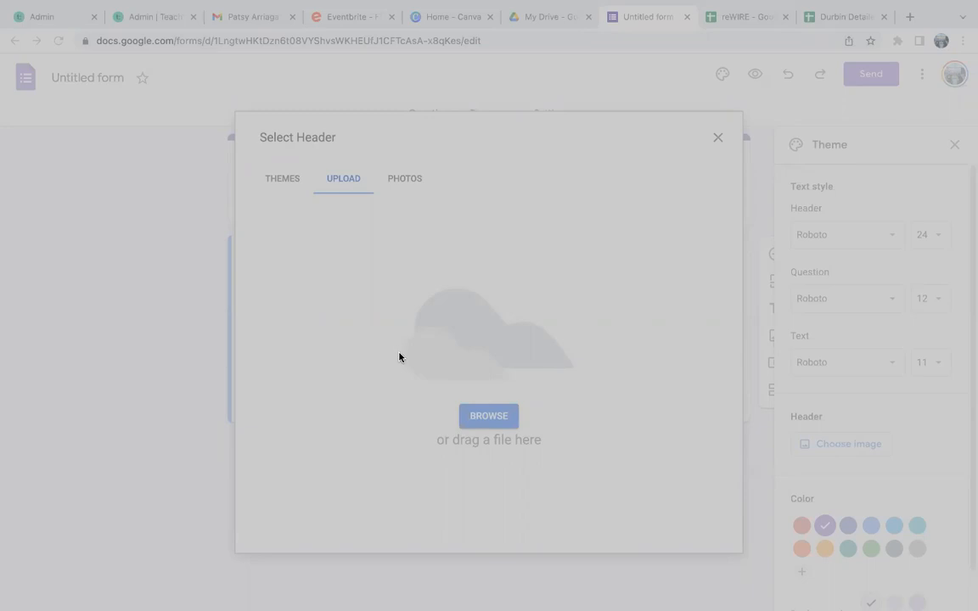
mouse_move(731, 458)
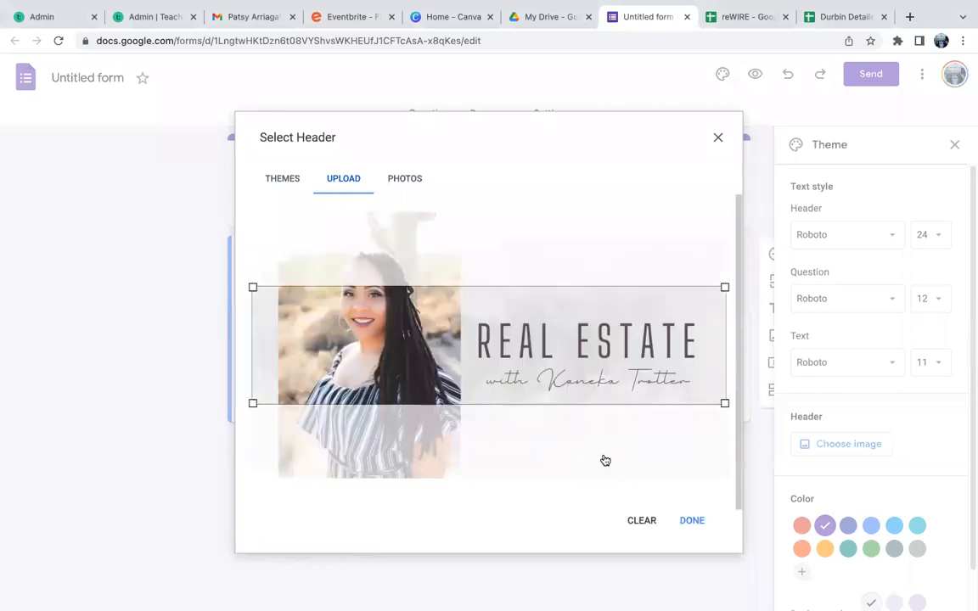
mouse_move(422, 376)
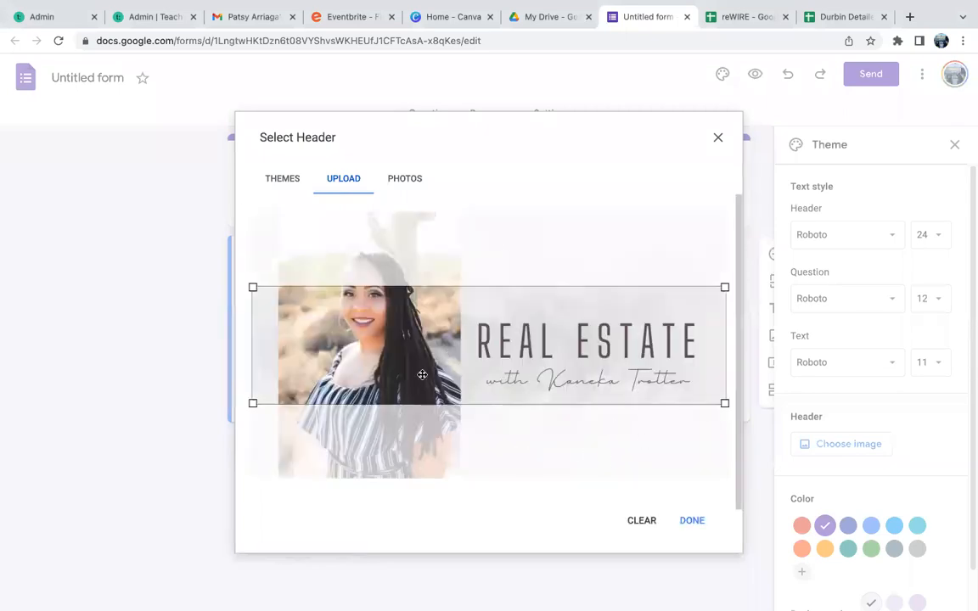
mouse_move(385, 366)
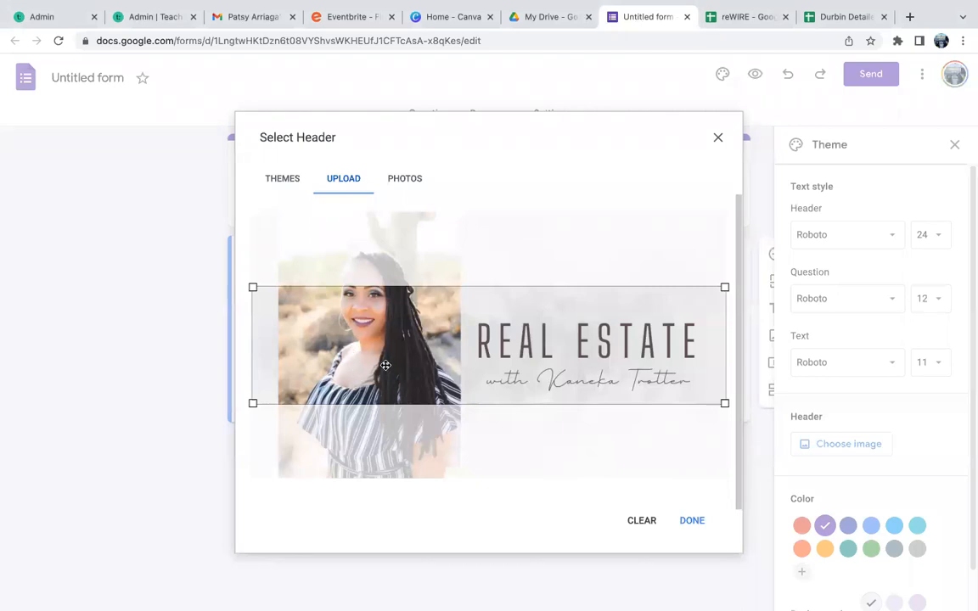
mouse_move(432, 355)
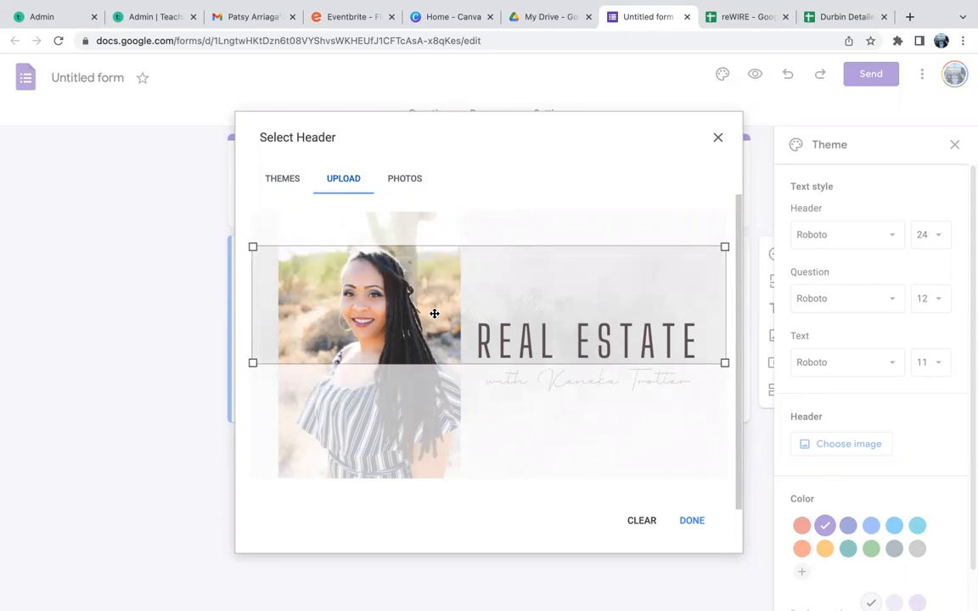
mouse_move(676, 331)
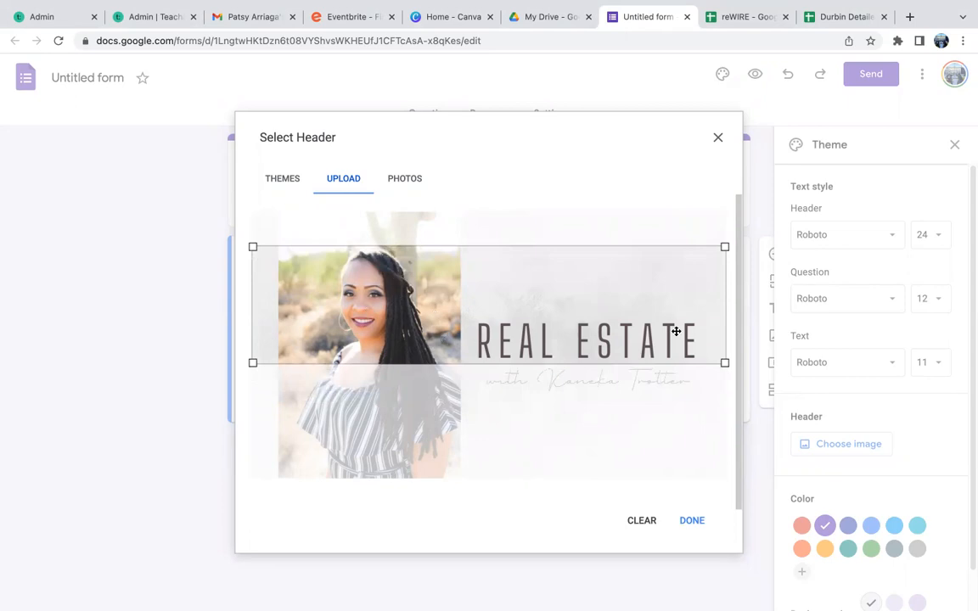
mouse_move(686, 363)
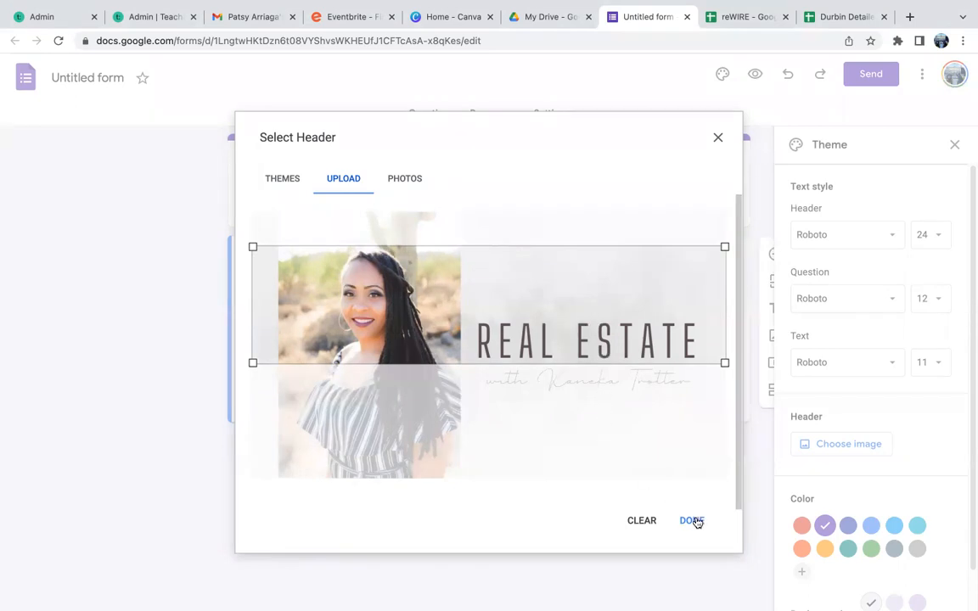
Apply the cropped Real Estate banner as the form header.
left_click(691, 519)
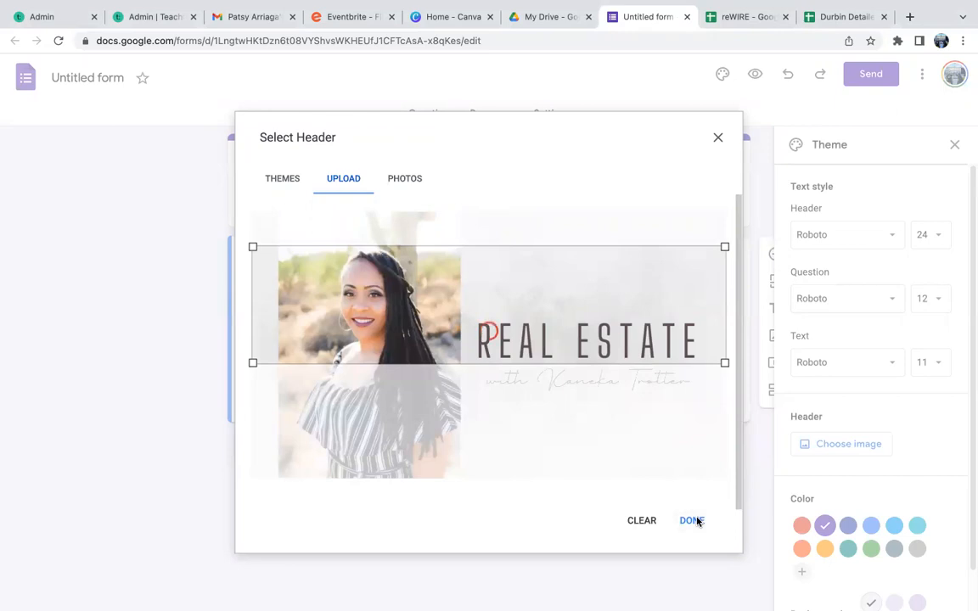
left_click(691, 520)
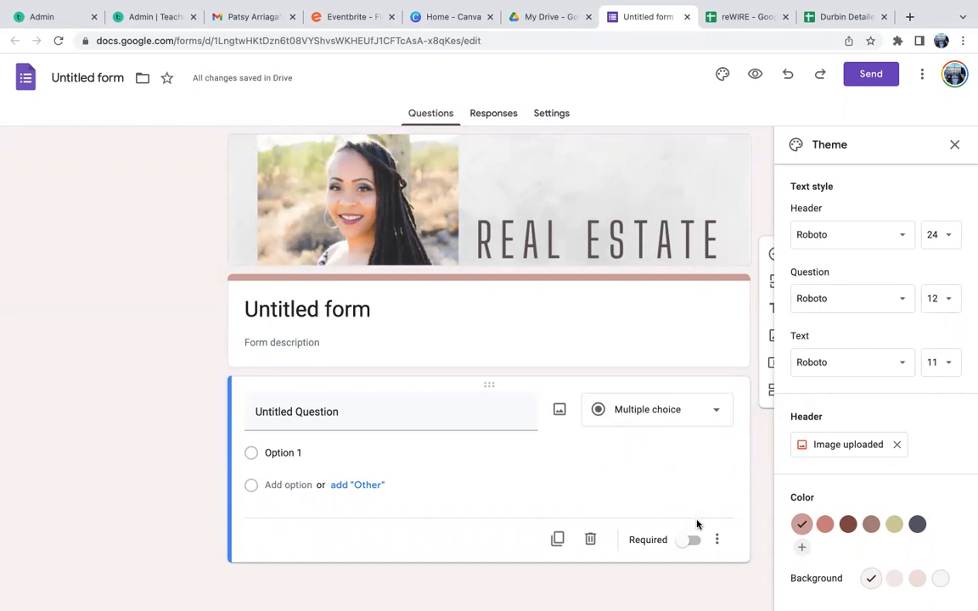
mouse_move(302, 312)
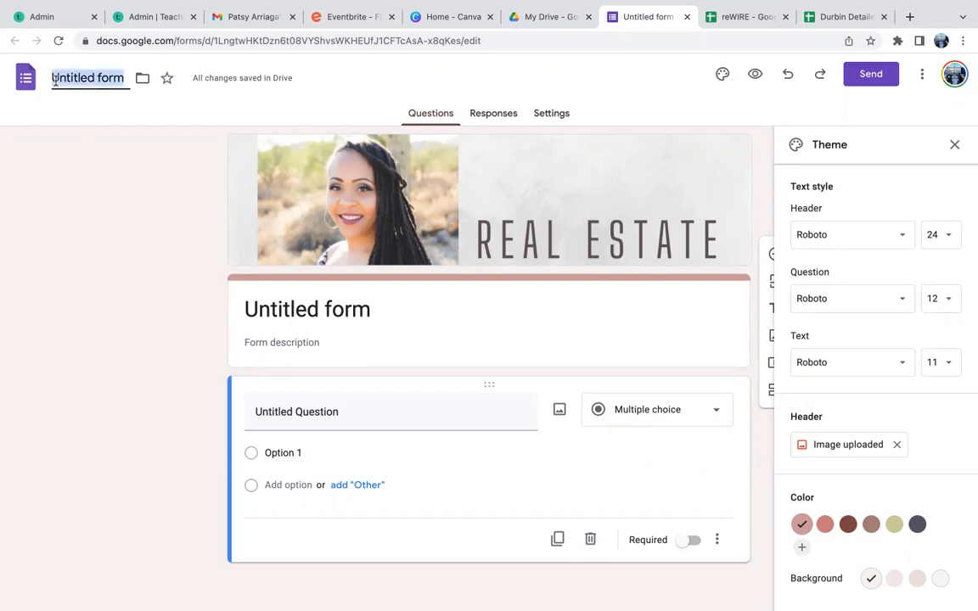
Name the form 'Review My Service'.
type("Review My Service")
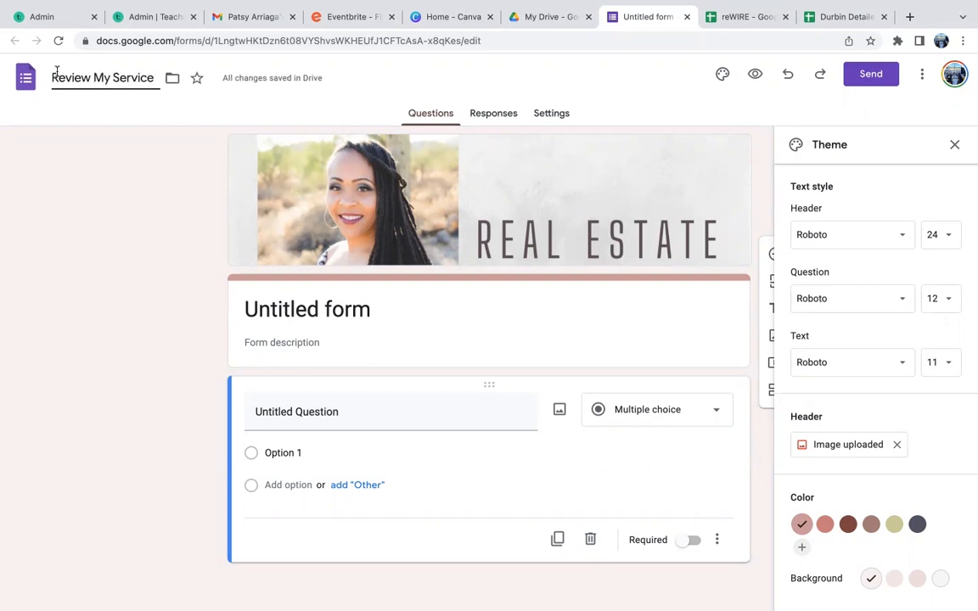
type("Review My Service")
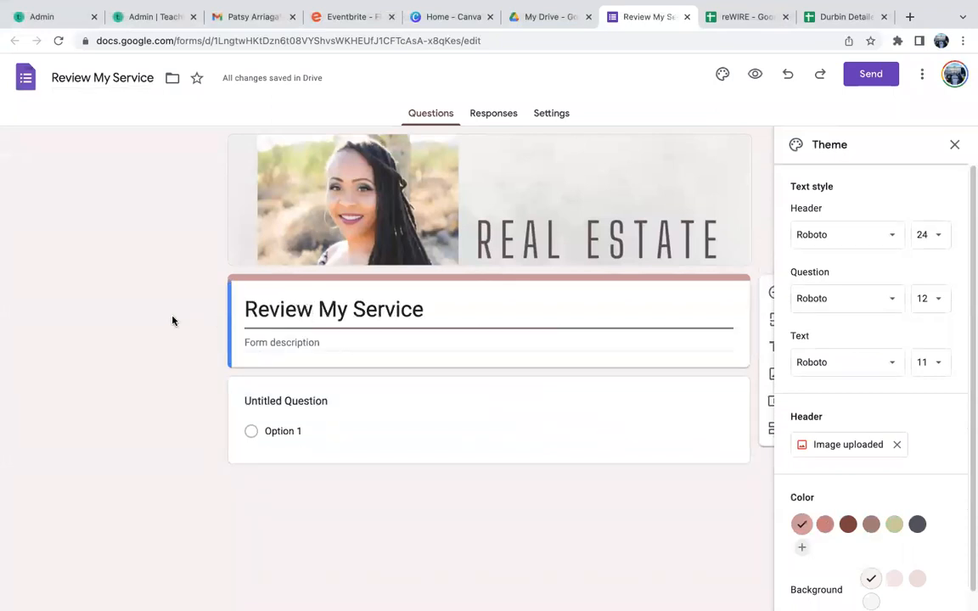
mouse_move(145, 309)
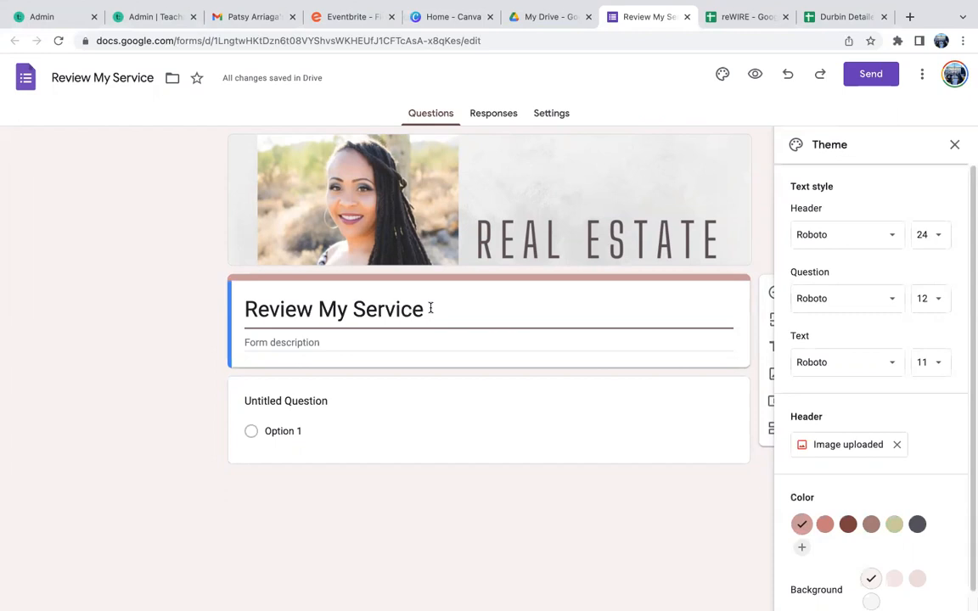
mouse_move(92, 92)
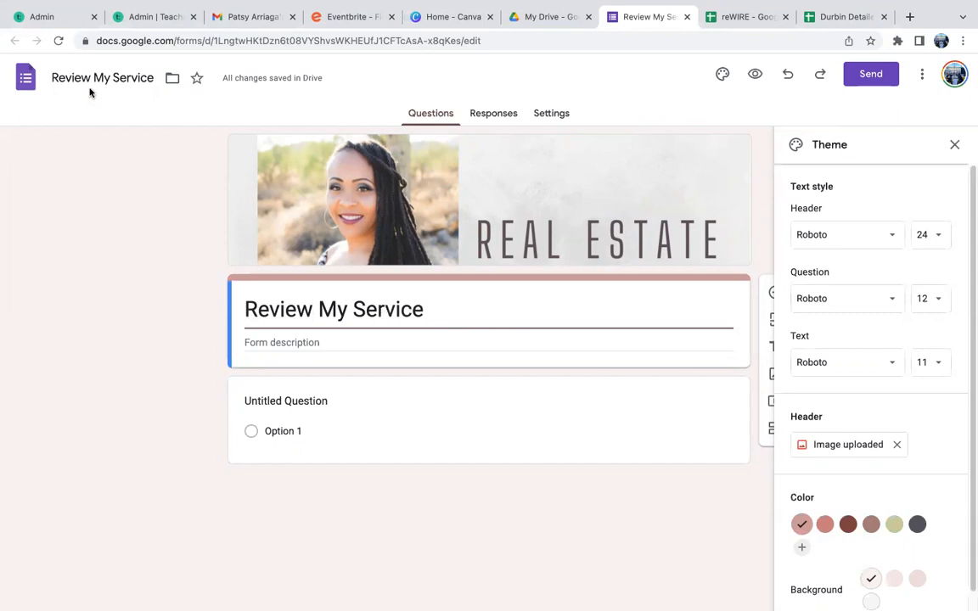
mouse_move(261, 343)
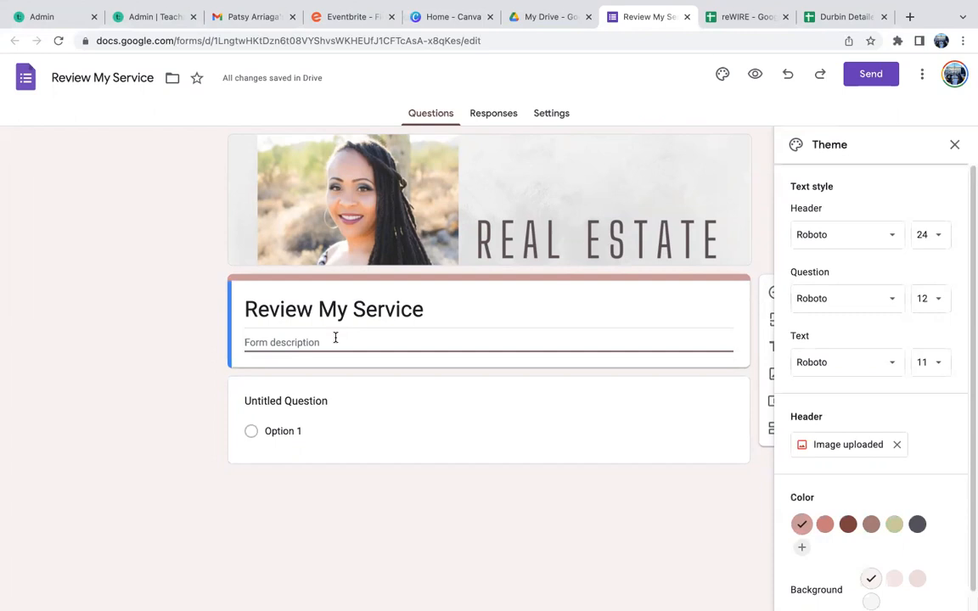
mouse_move(365, 394)
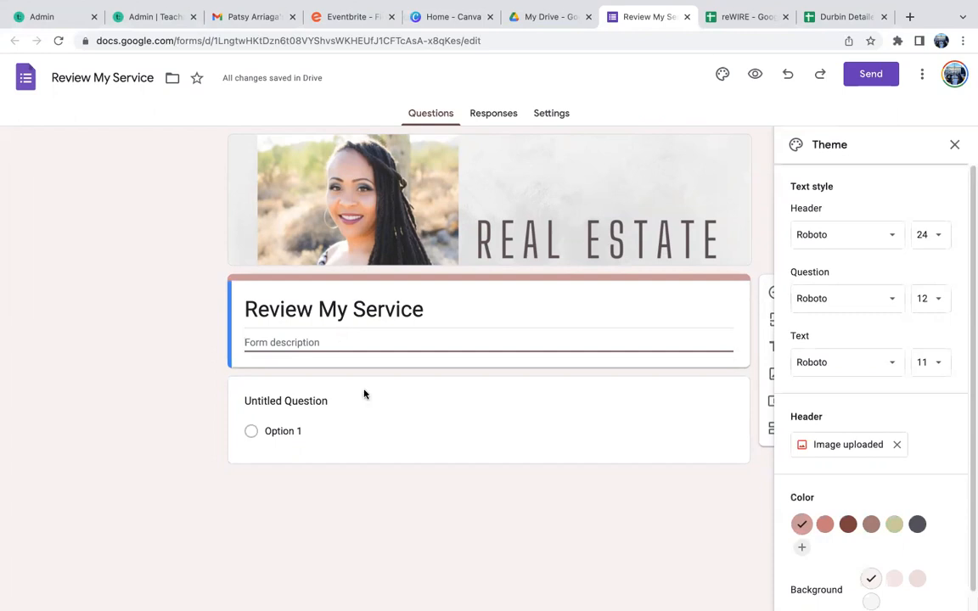
Make the first question a required short-answer 'Name + Email', then add another question.
left_click(285, 400)
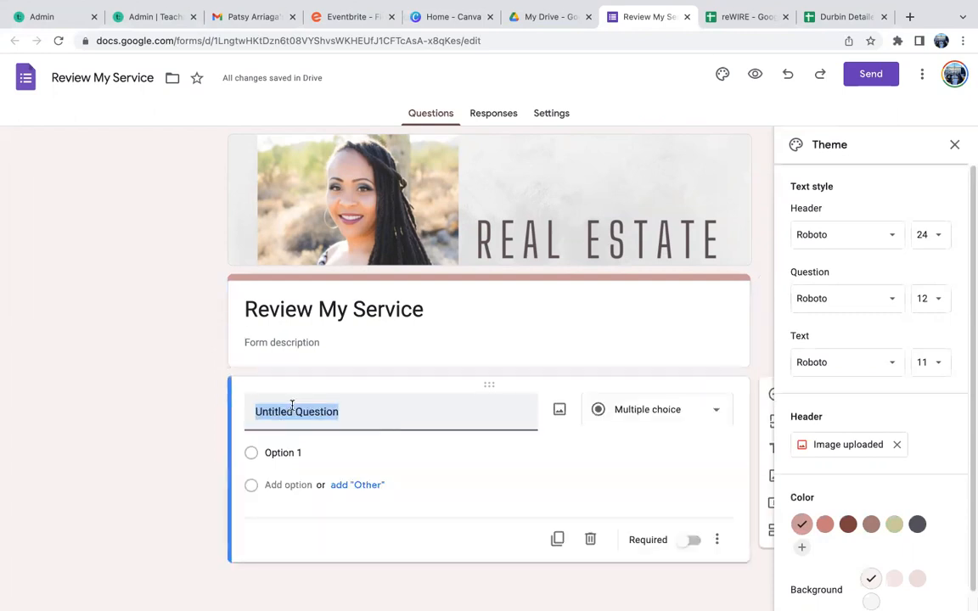
type("Name + Email")
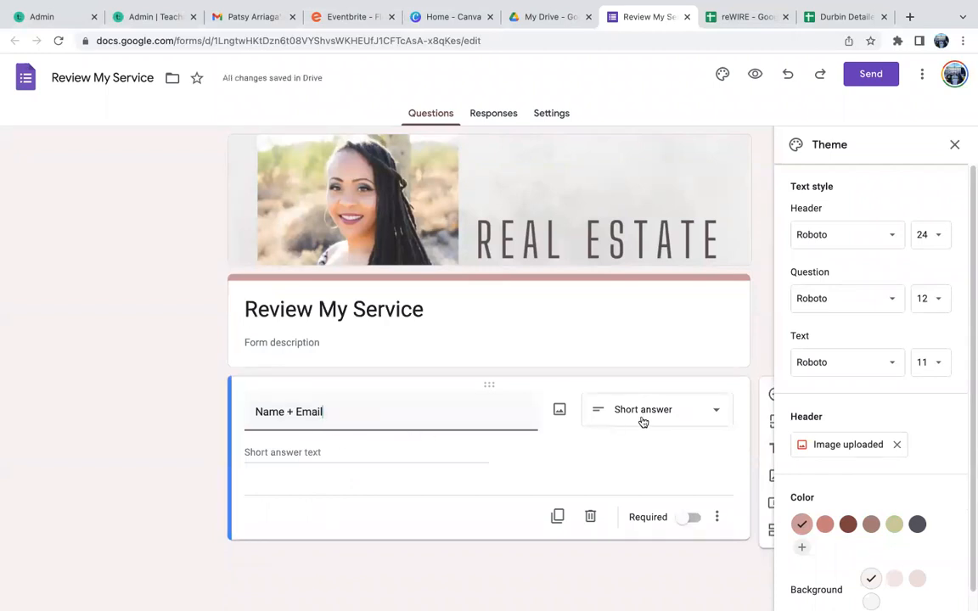
mouse_move(676, 422)
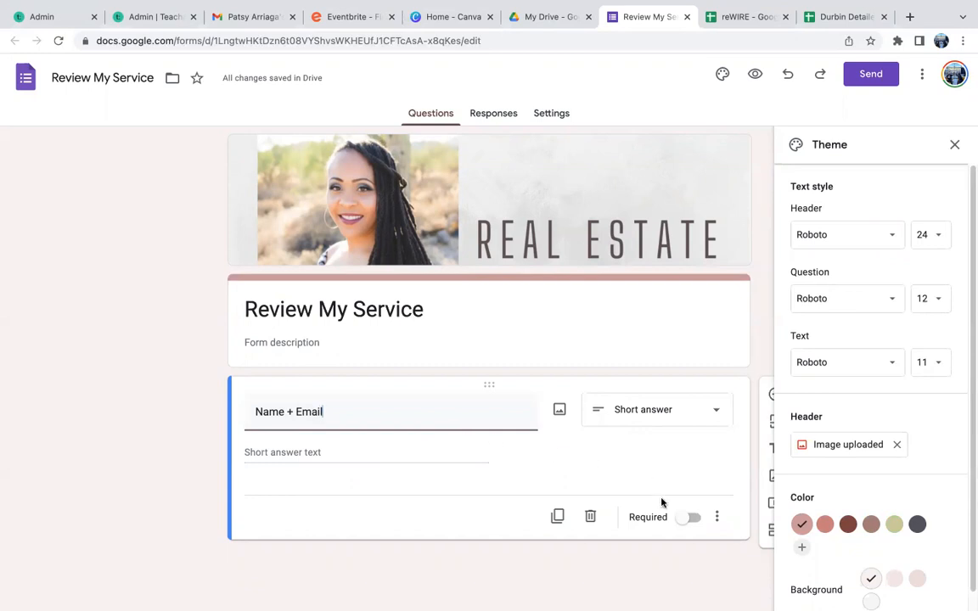
mouse_move(438, 466)
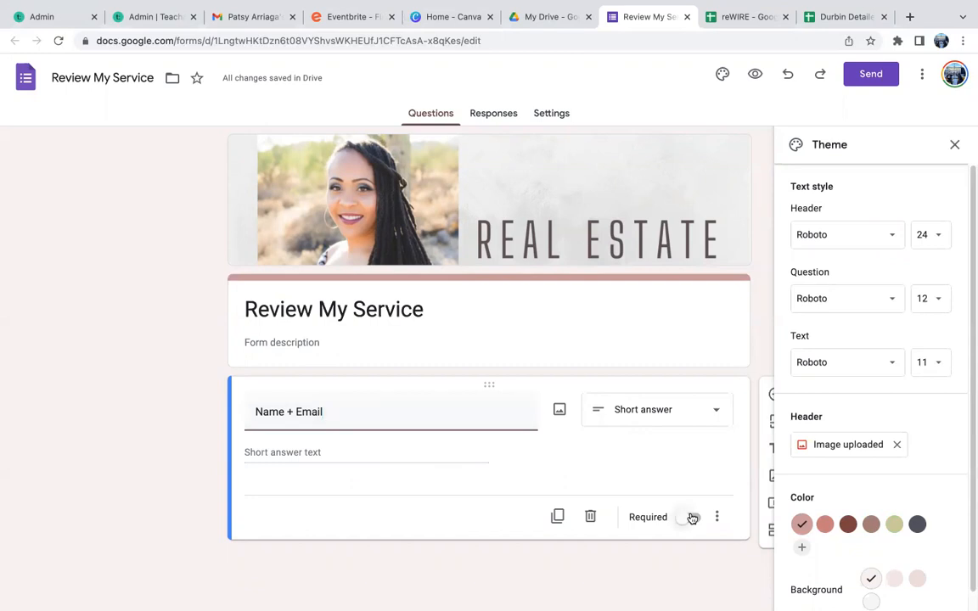
left_click(955, 144)
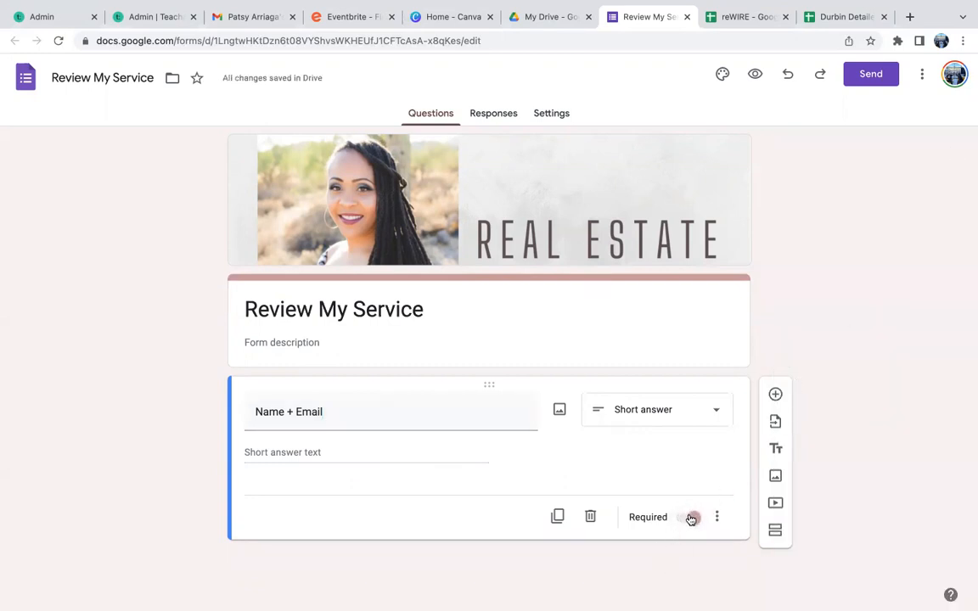
left_click(693, 516)
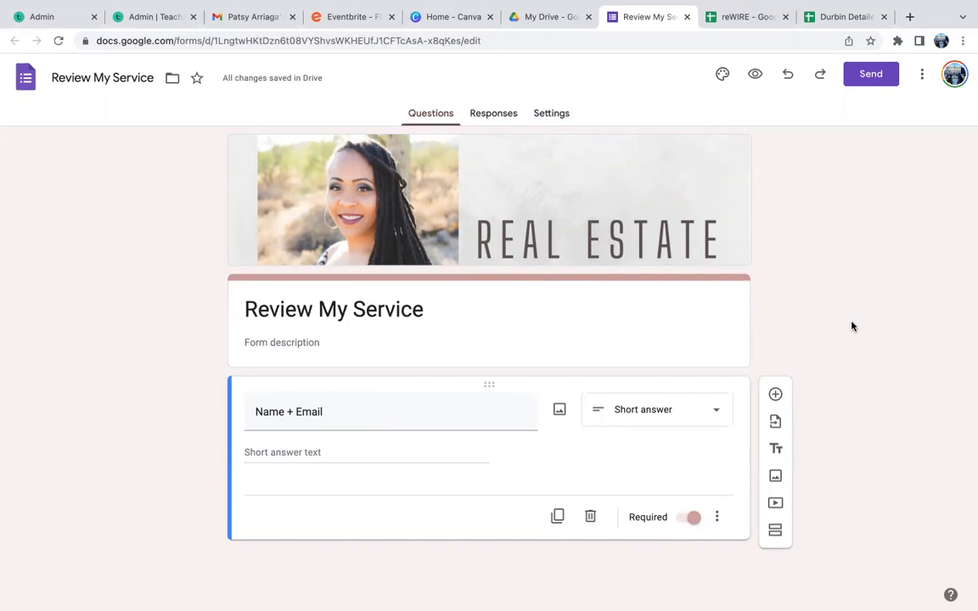
mouse_move(790, 394)
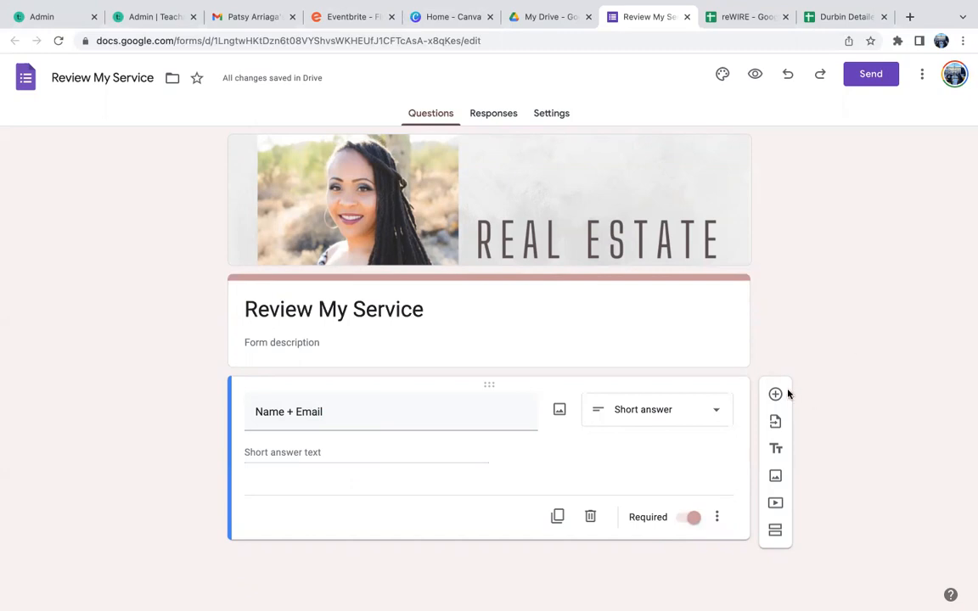
mouse_move(774, 394)
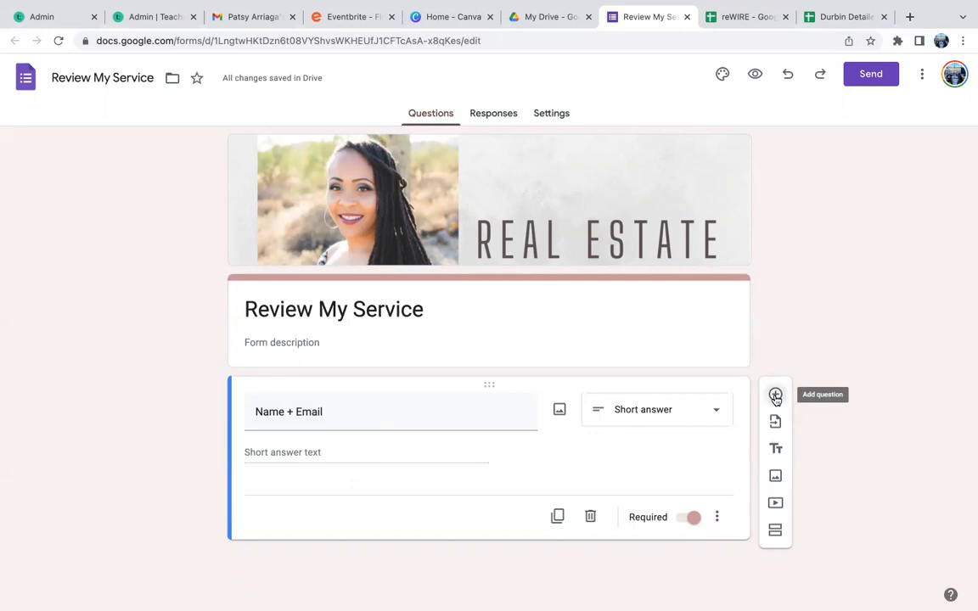
left_click(775, 397)
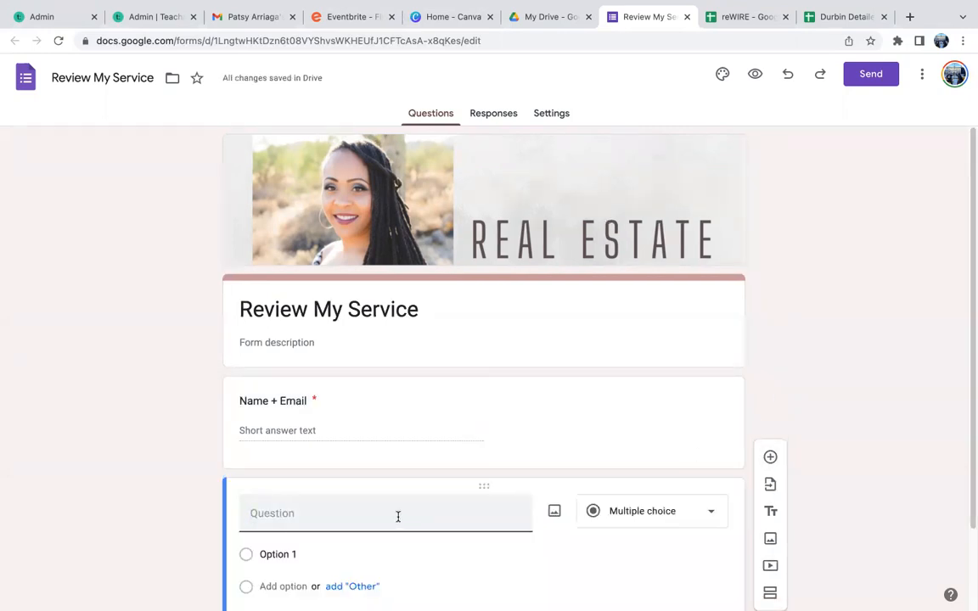
Add required multiple-choice 'How did we work together?' with Buyer's Agent, Listing Agent and Other.
type("How sis")
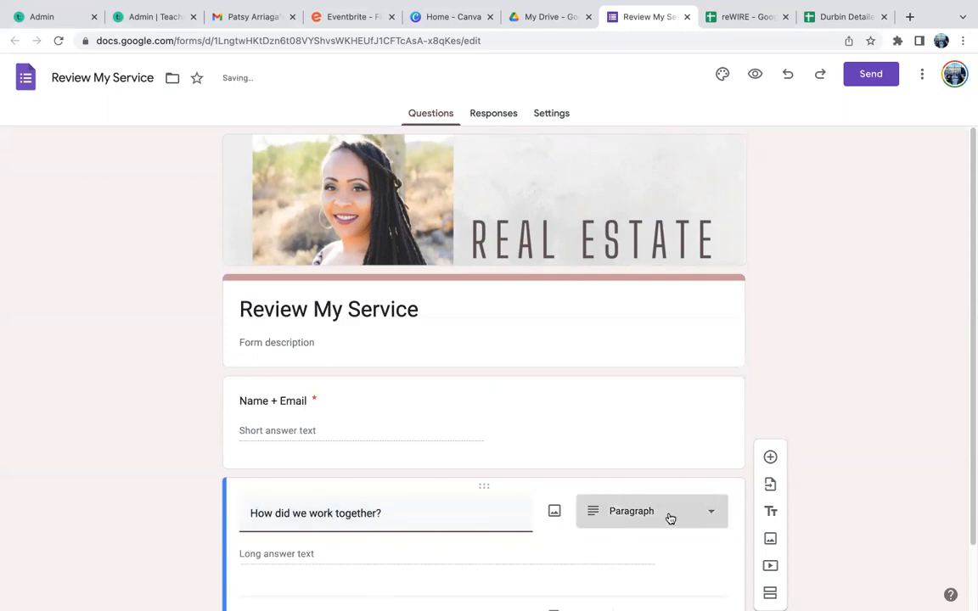
left_click(652, 511)
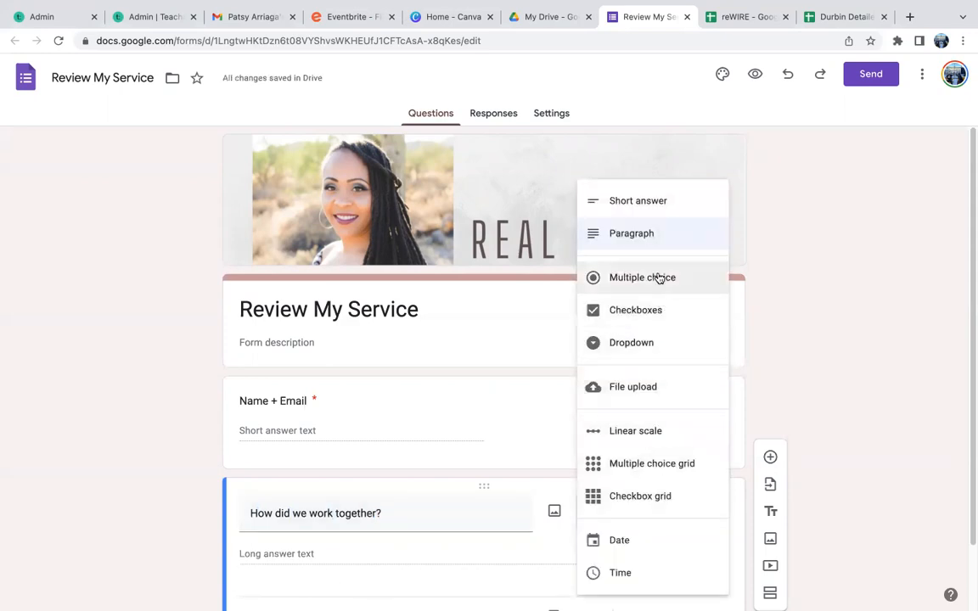
left_click(642, 277)
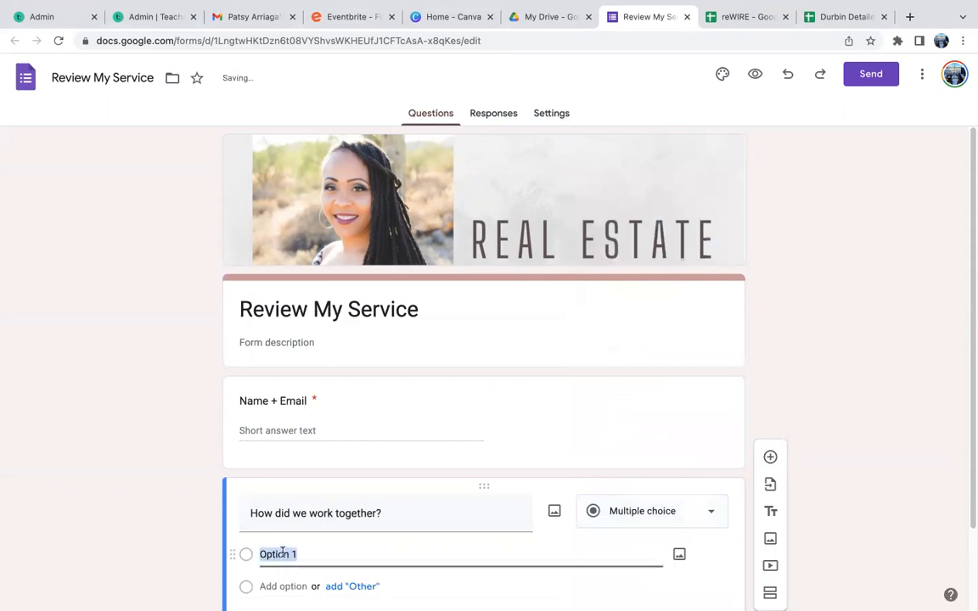
type("Buyer's")
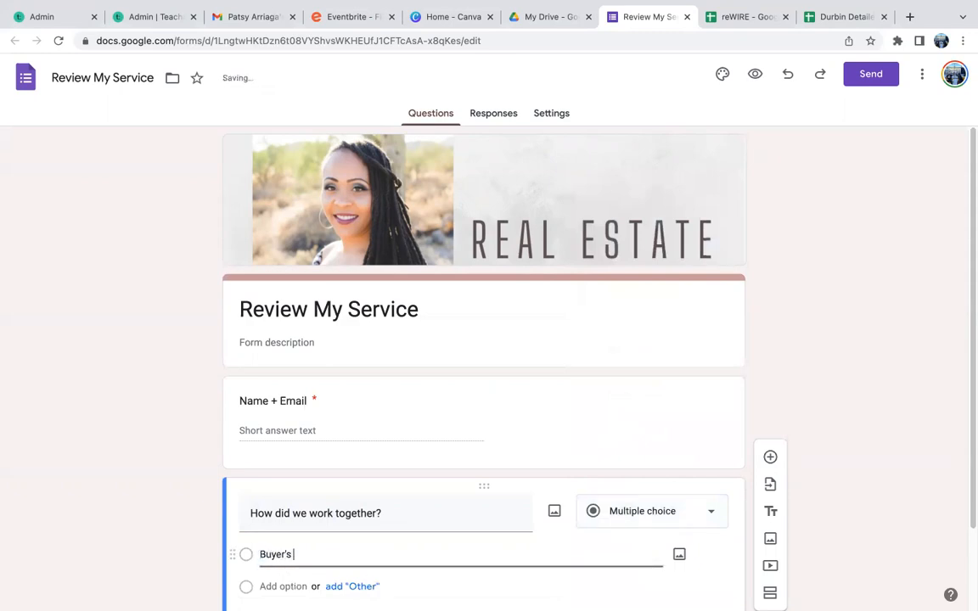
type("Agent")
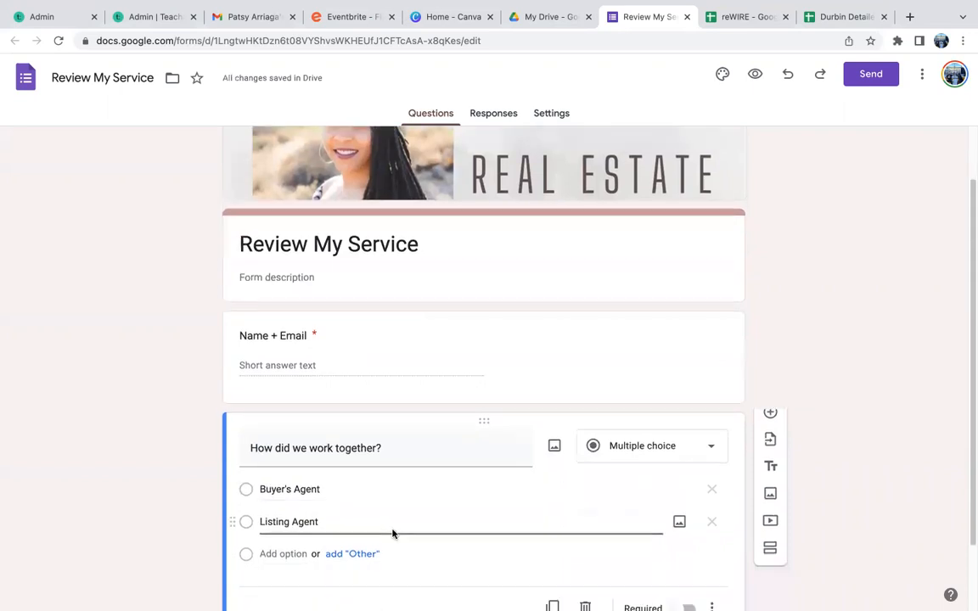
left_click(352, 553)
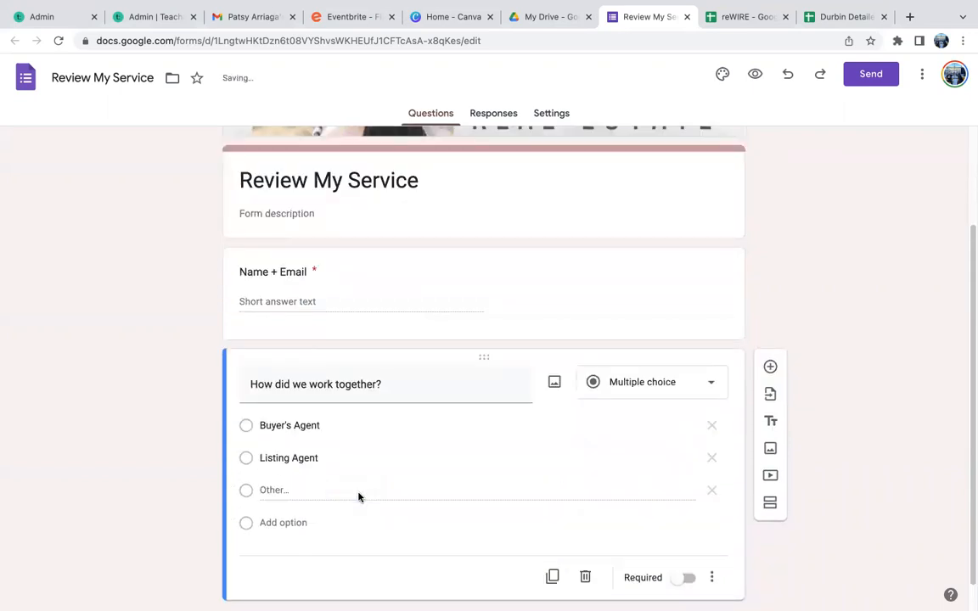
left_click(687, 577)
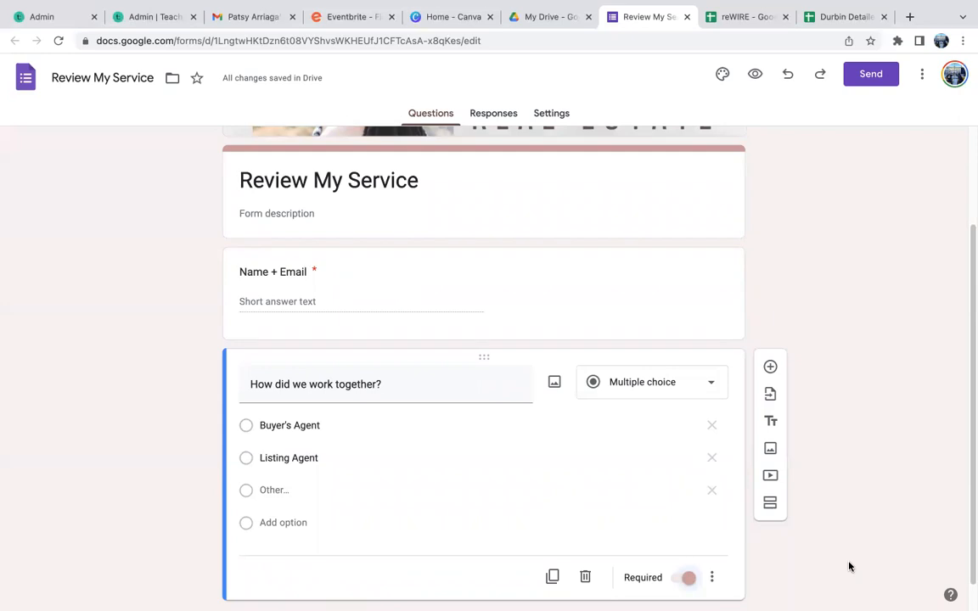
mouse_move(902, 499)
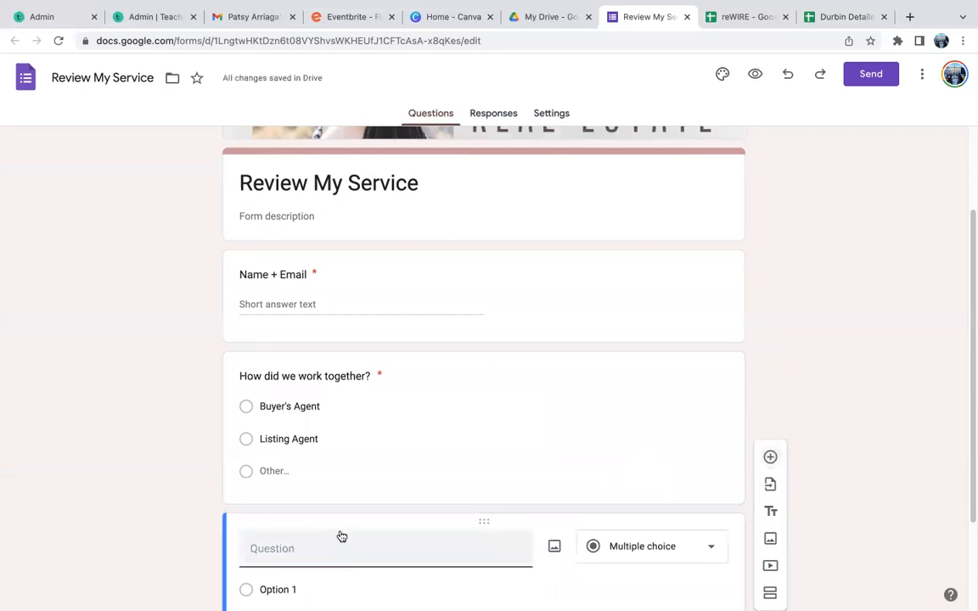
Write the 'On a scale of 1-5' professionalism question and set the scale's top value to 5.
type("On a Scale")
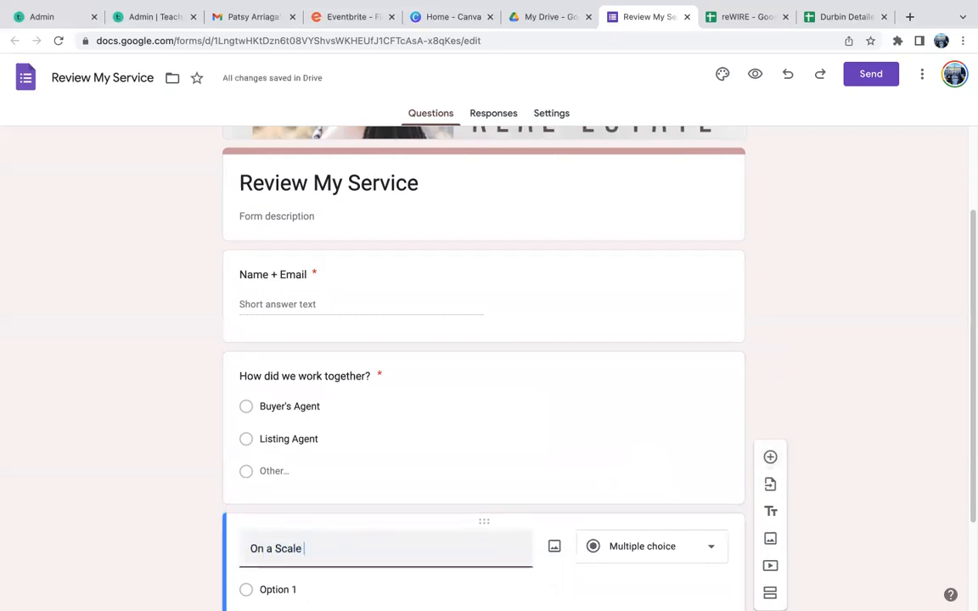
type("of 1-6")
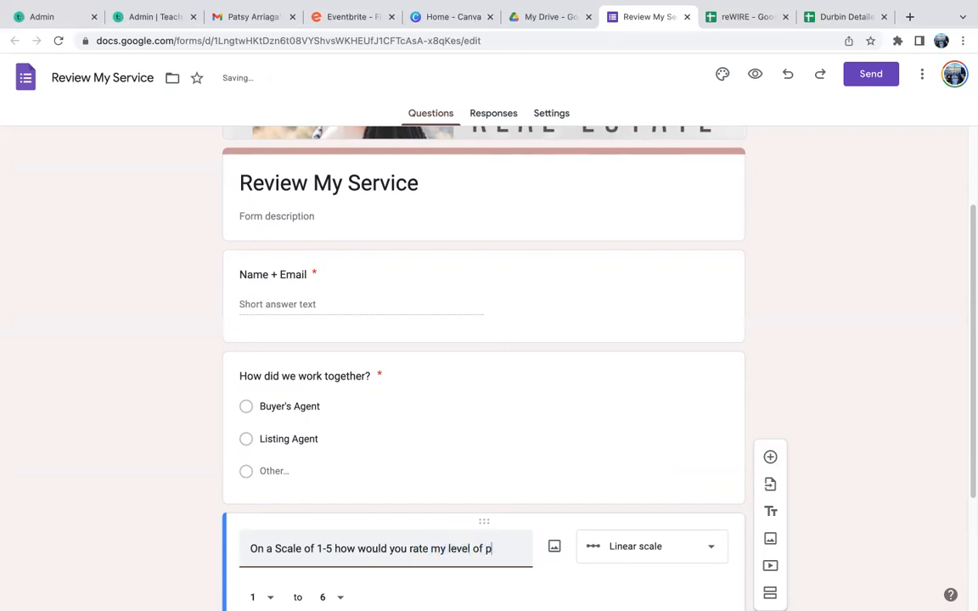
type("rofessionalism")
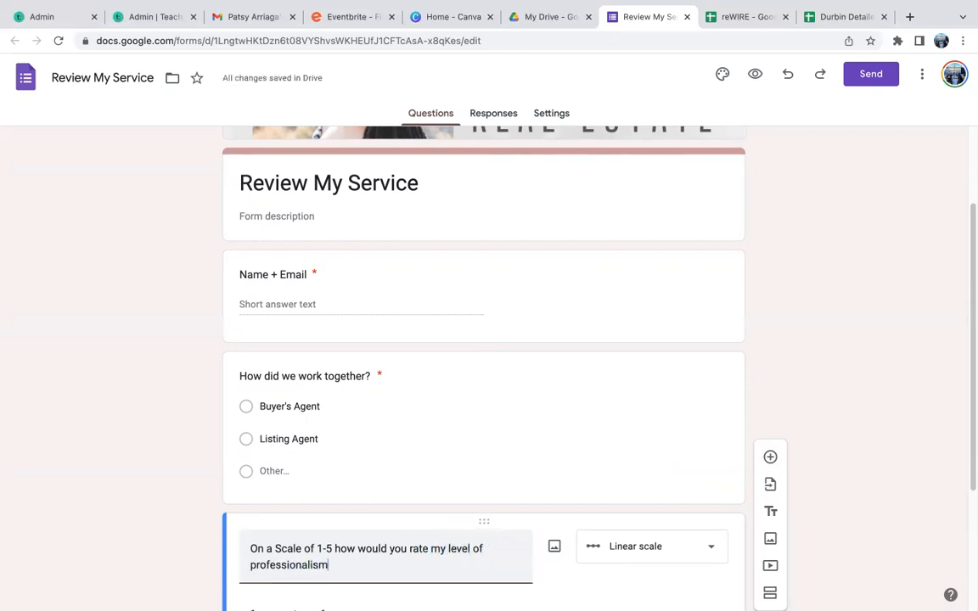
type("?")
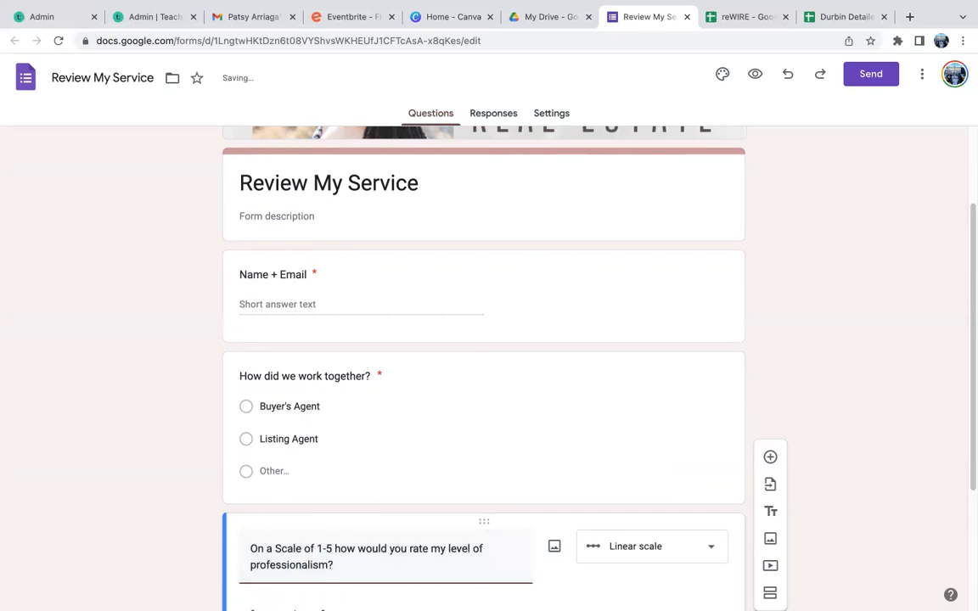
scroll("down", 3)
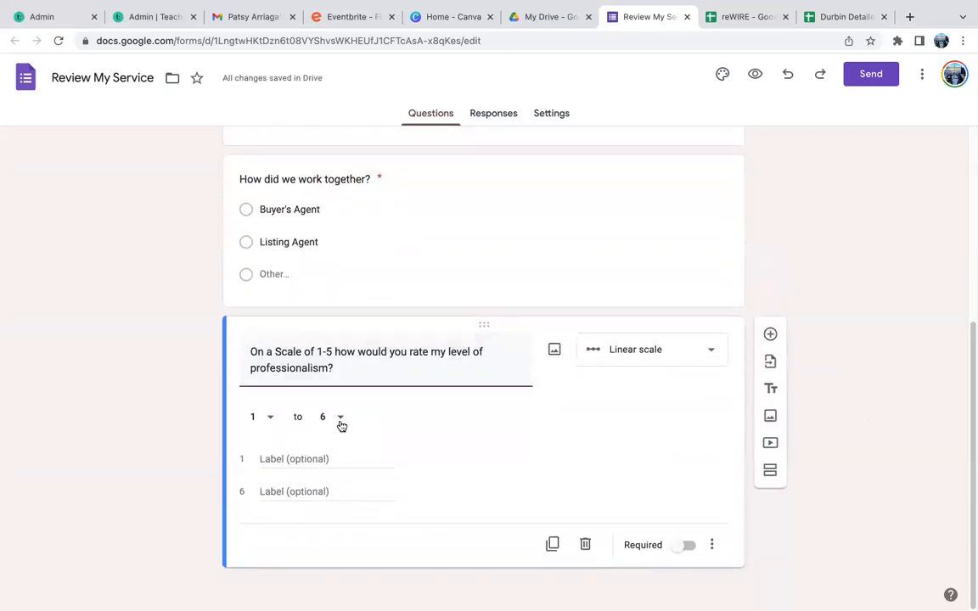
left_click(323, 417)
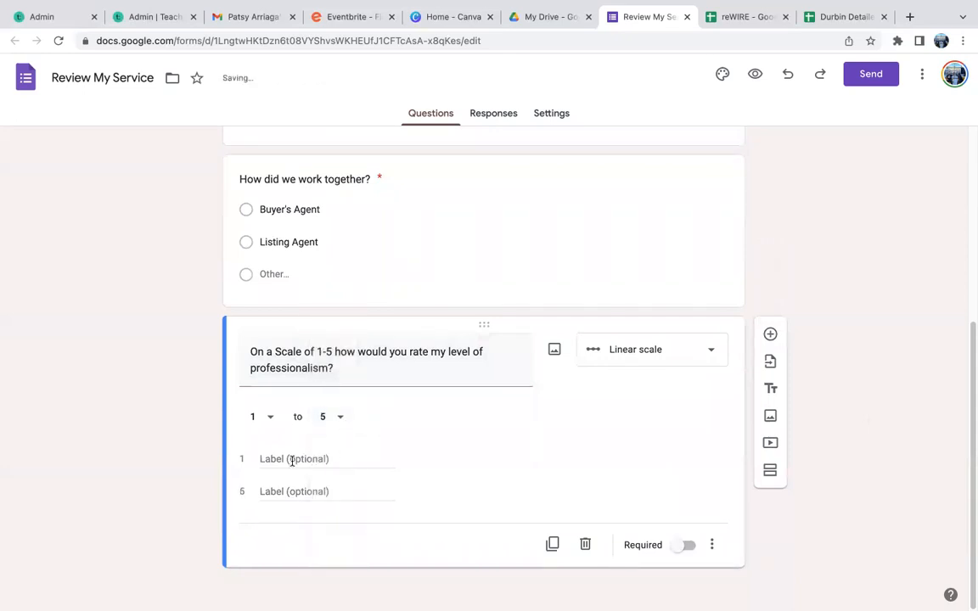
Label the scale ends Not Professional and Very Professional and make it required.
type("Not Profesional")
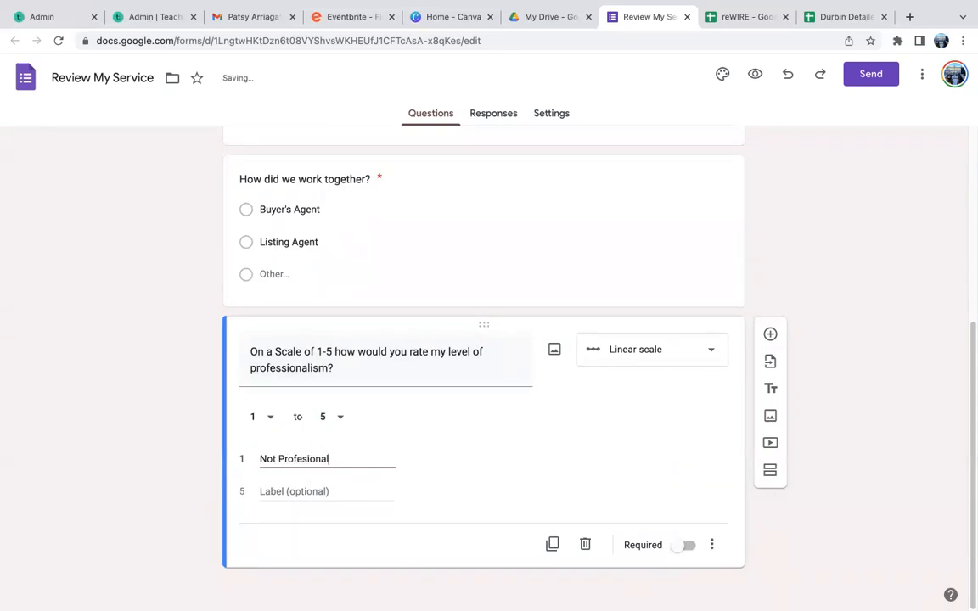
type("Very Profess")
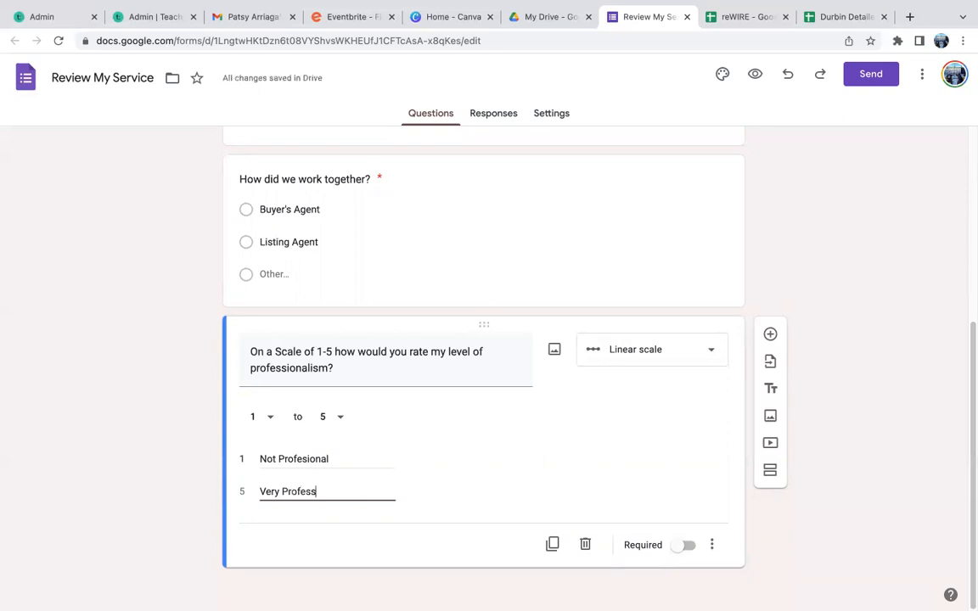
type("ional")
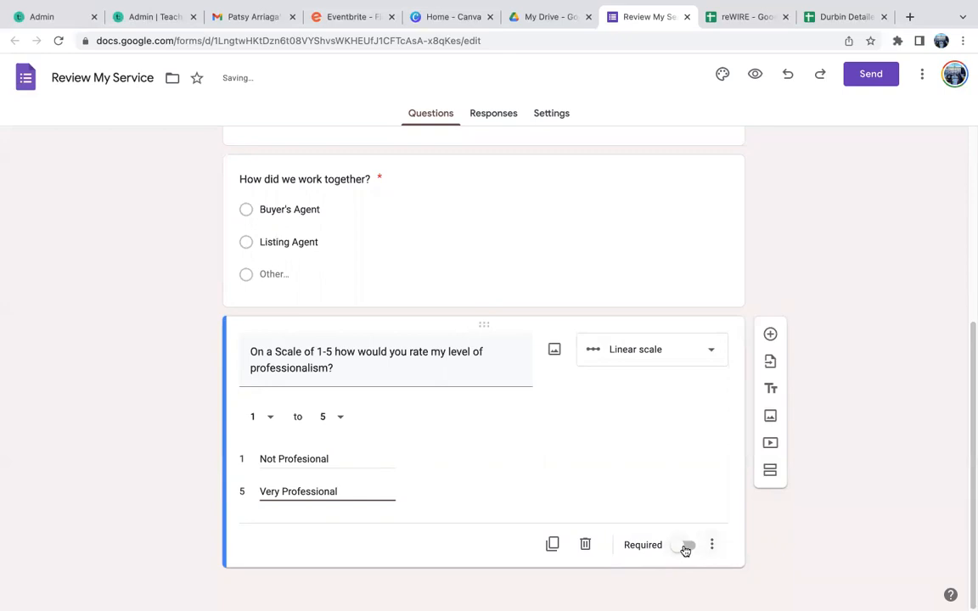
left_click(686, 545)
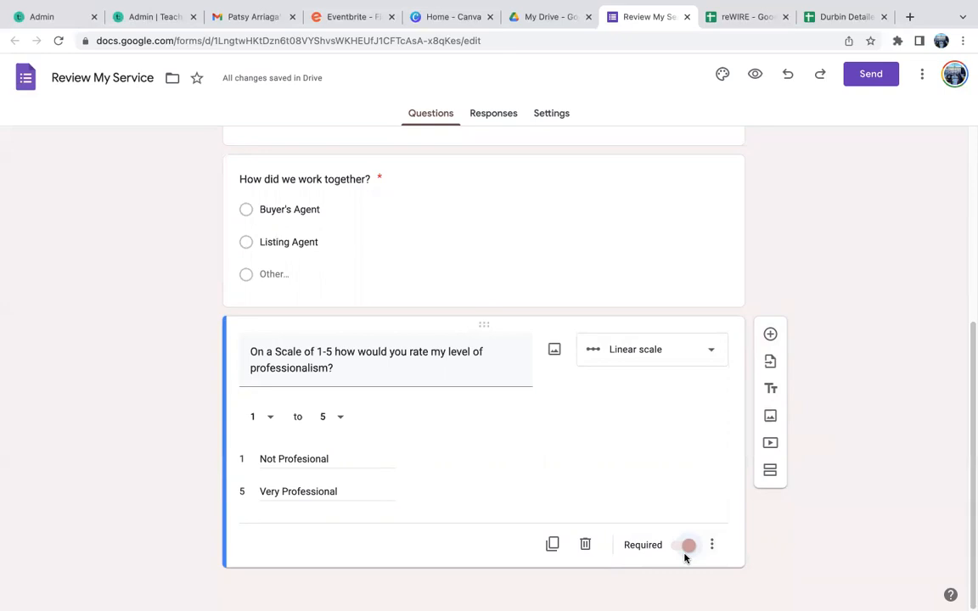
mouse_move(892, 416)
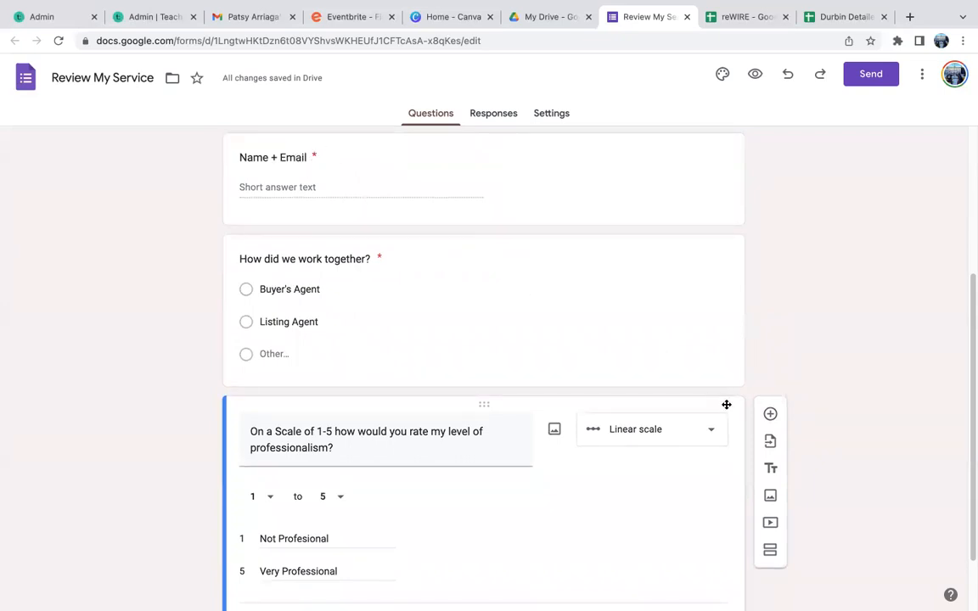
Scroll down past the professionalism scale question in the form draft.
scroll("down", 3)
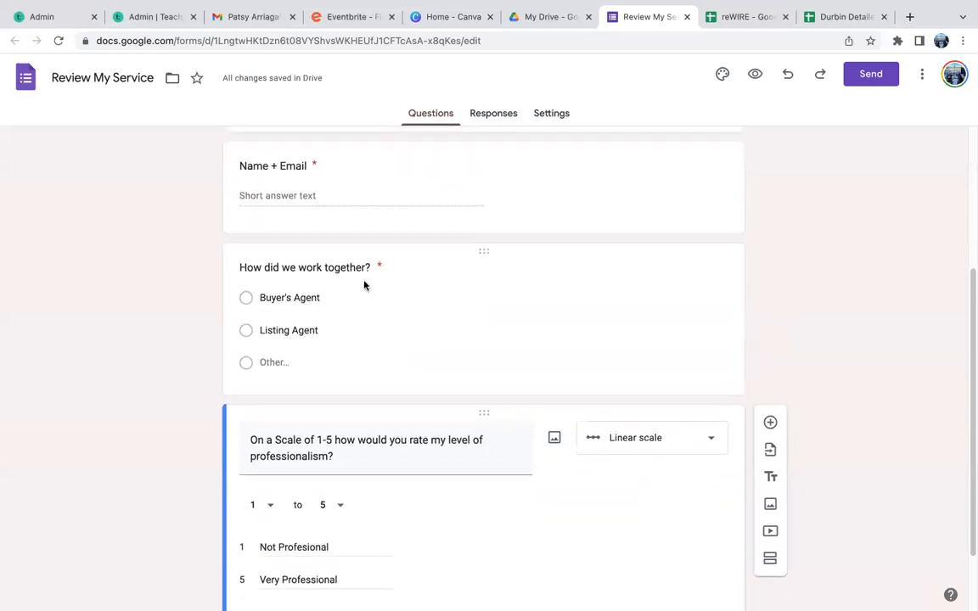
mouse_move(648, 513)
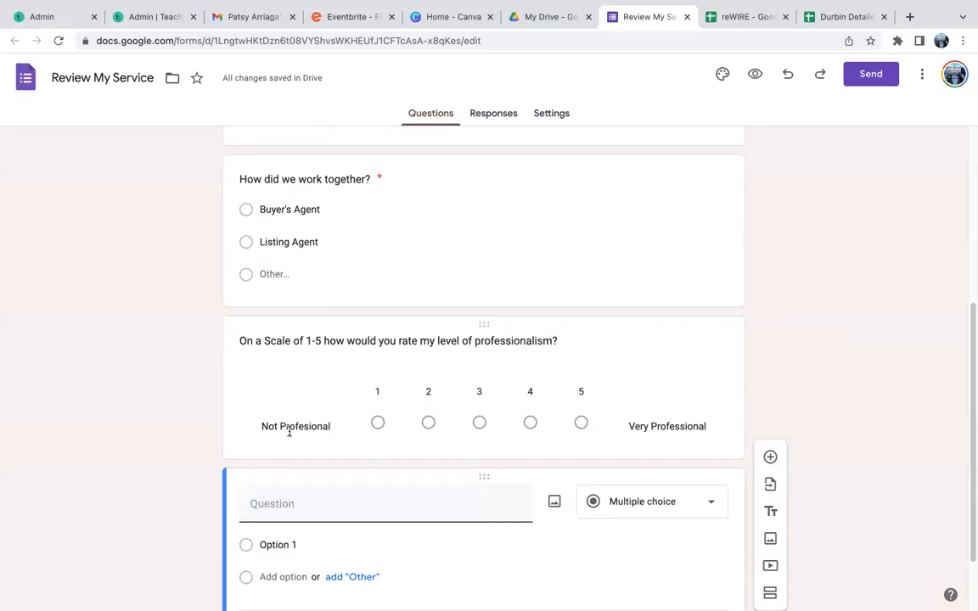
mouse_move(689, 390)
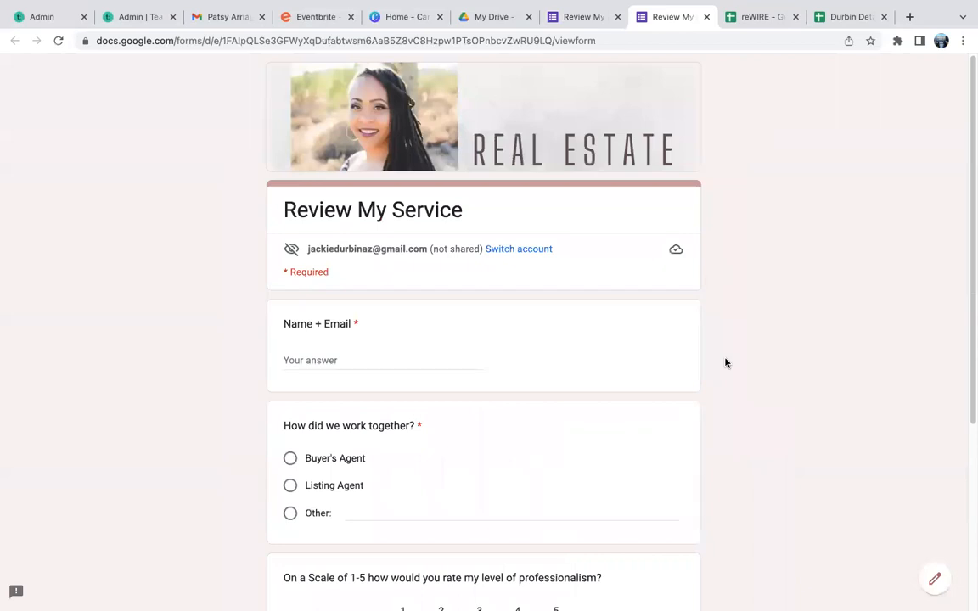
Scroll through the Review My Service form preview as respondents see it.
scroll("down", 3)
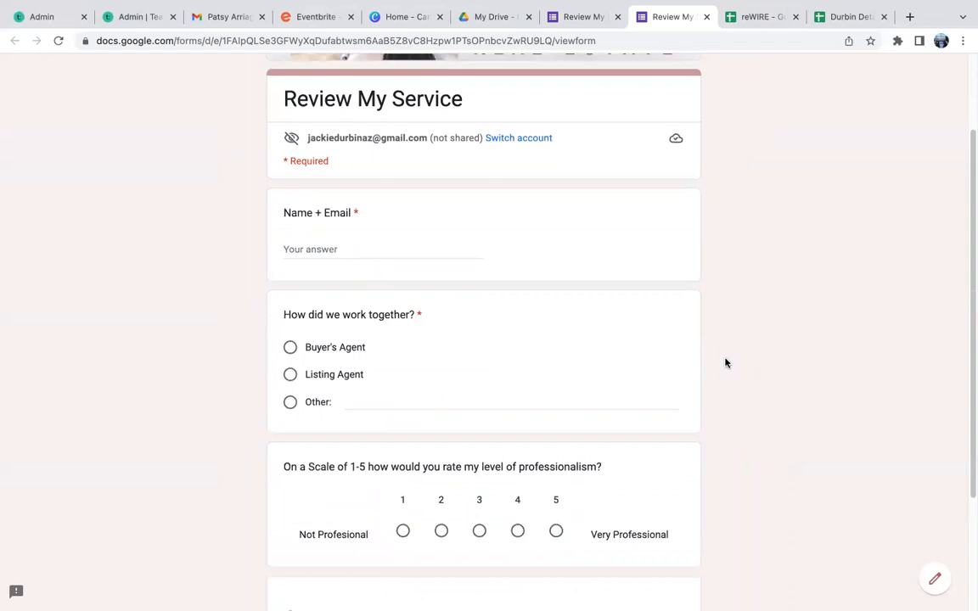
scroll("down", 3)
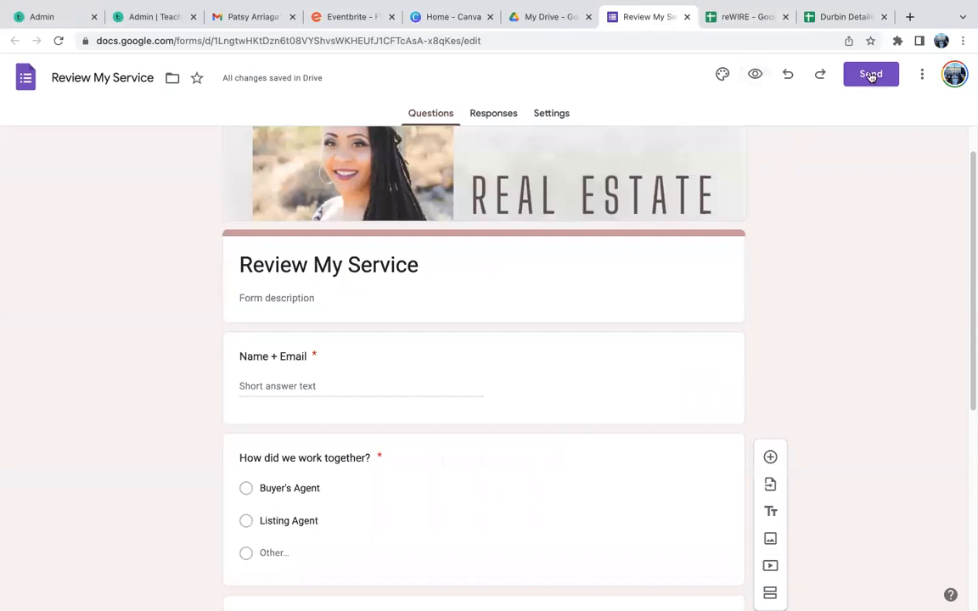
Generate a shortened forms.gle link from the Send dialog's link option and return to the editor.
left_click(870, 75)
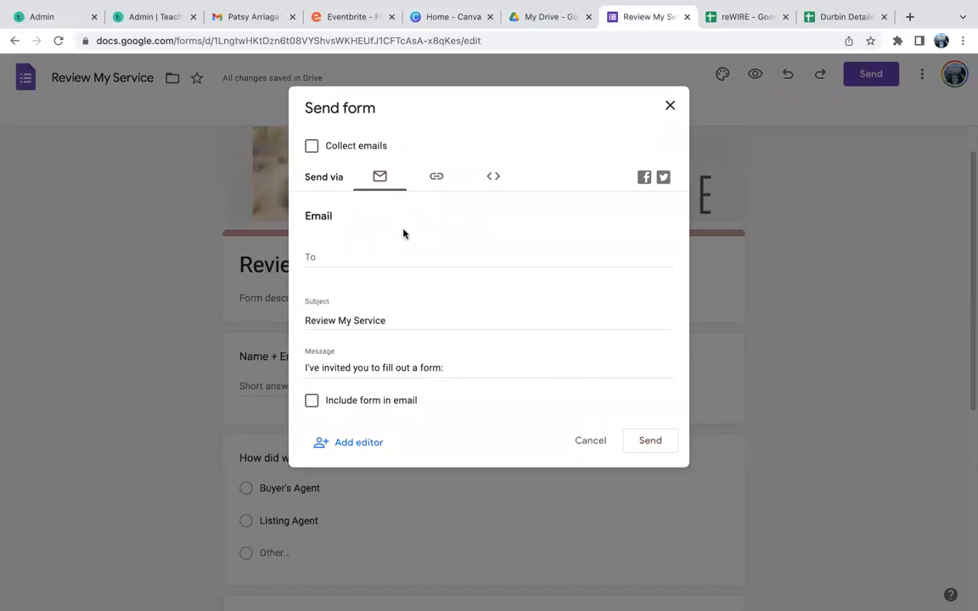
mouse_move(436, 177)
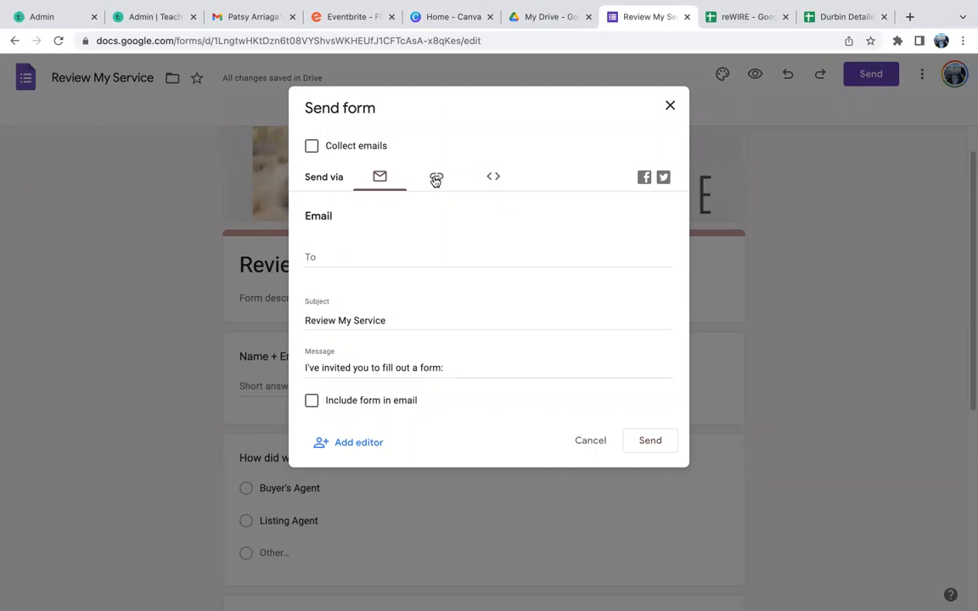
left_click(436, 176)
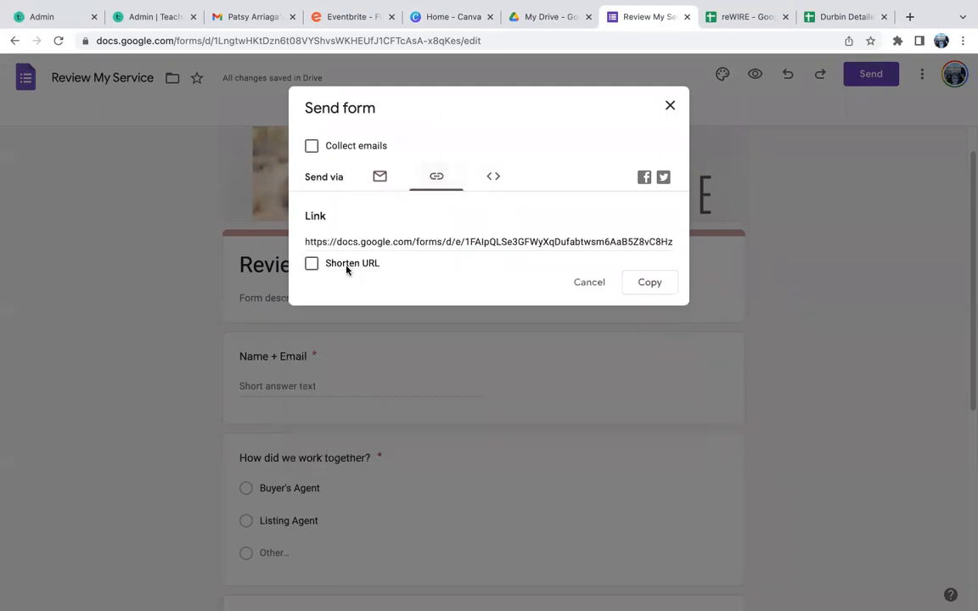
left_click(312, 263)
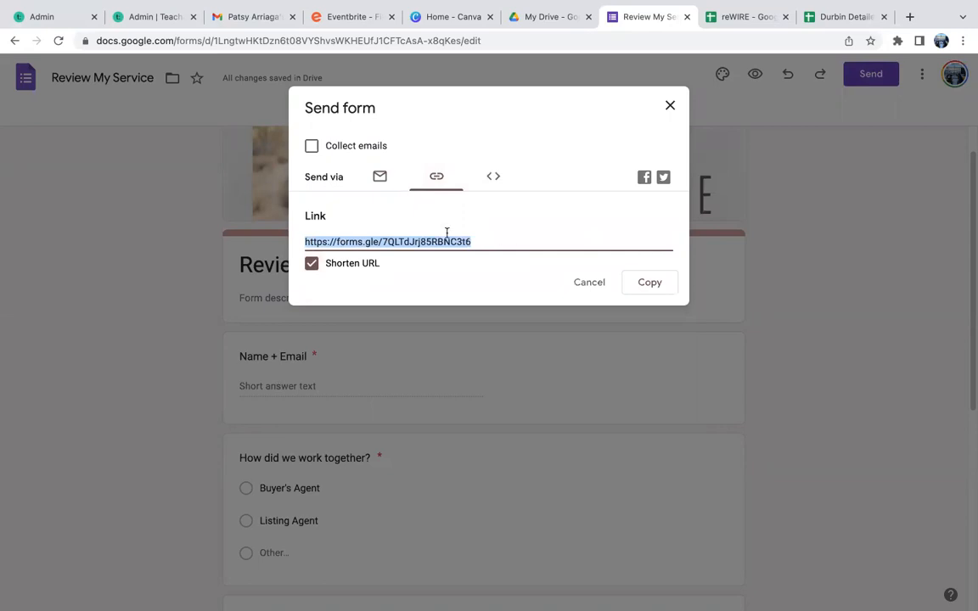
mouse_move(564, 254)
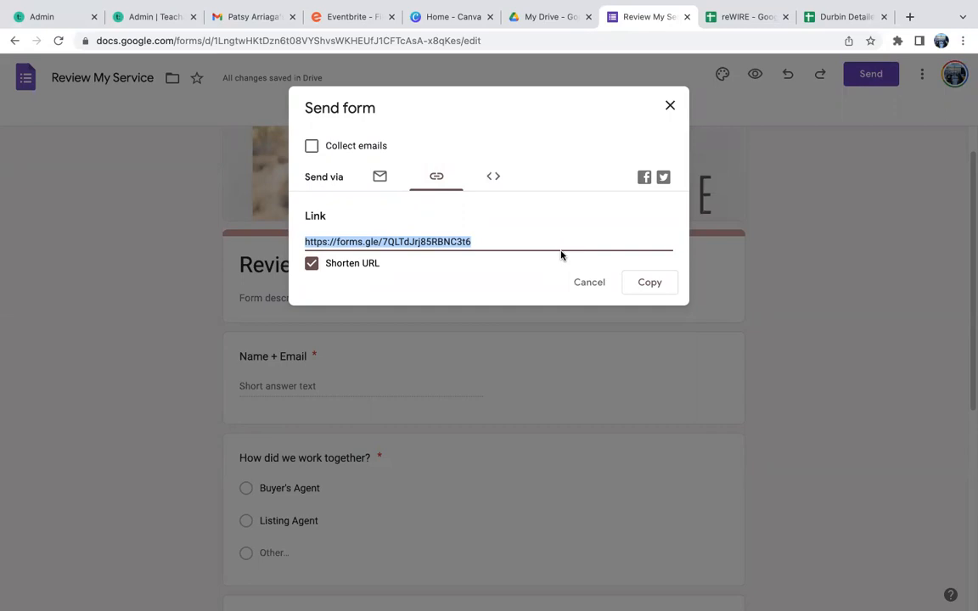
mouse_move(672, 111)
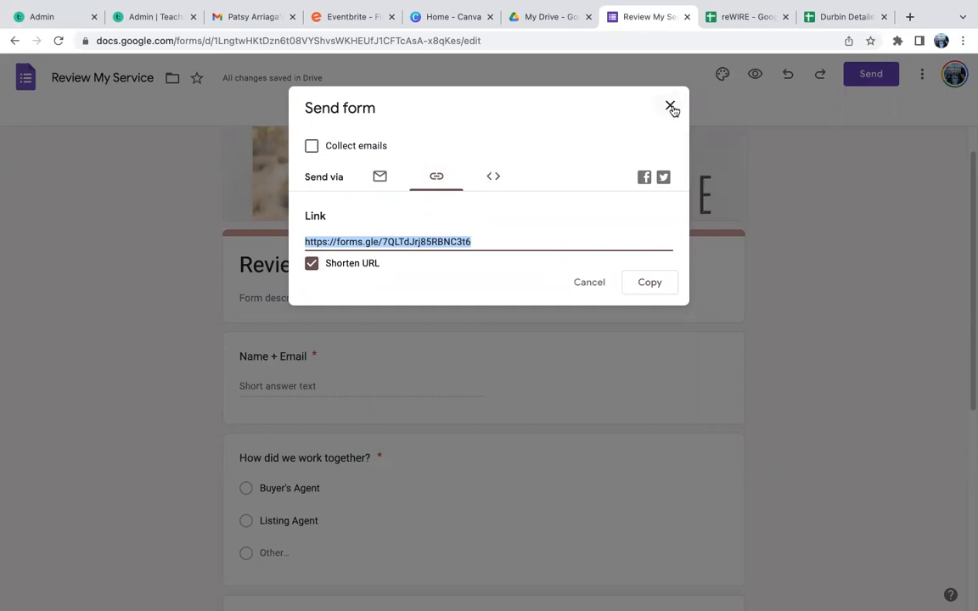
left_click(672, 109)
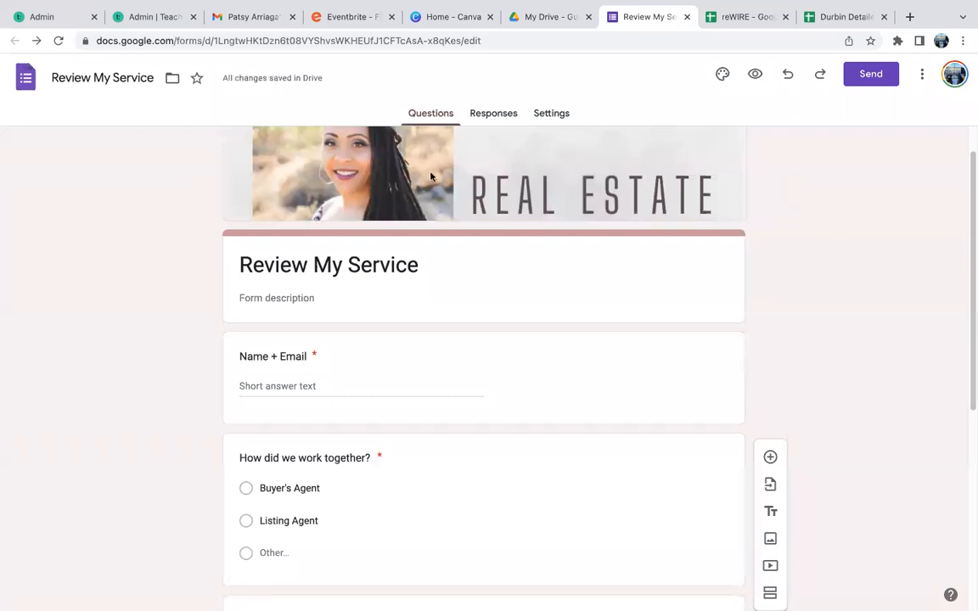
mouse_move(448, 180)
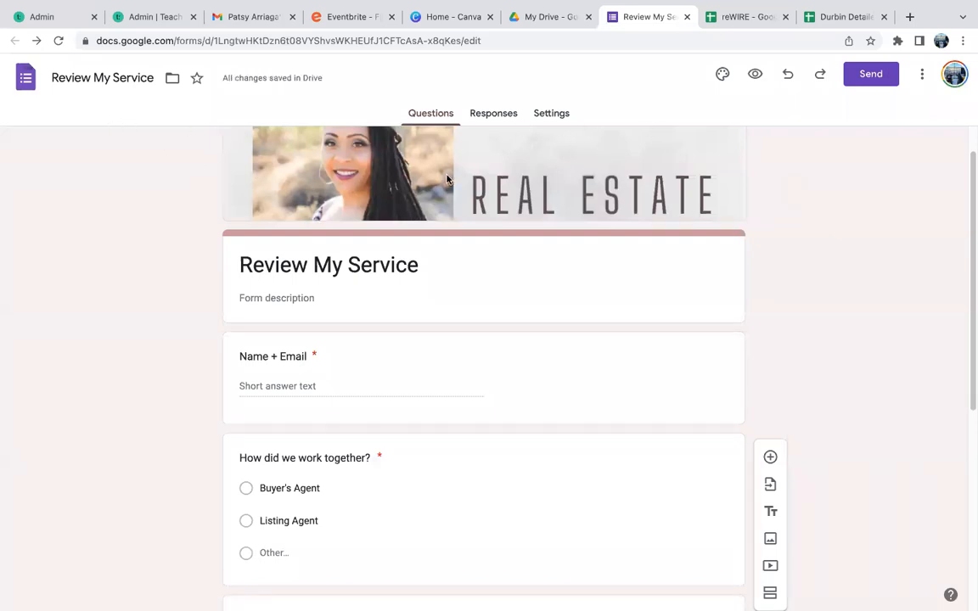
Search My Drive for 'form' and filter the results to the Forms file type.
left_click(544, 17)
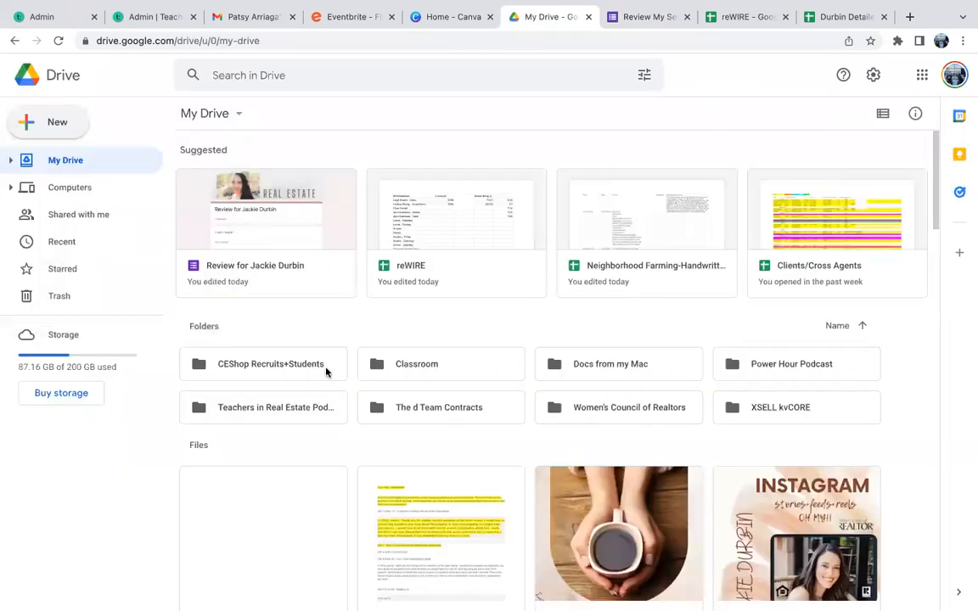
left_click(339, 74)
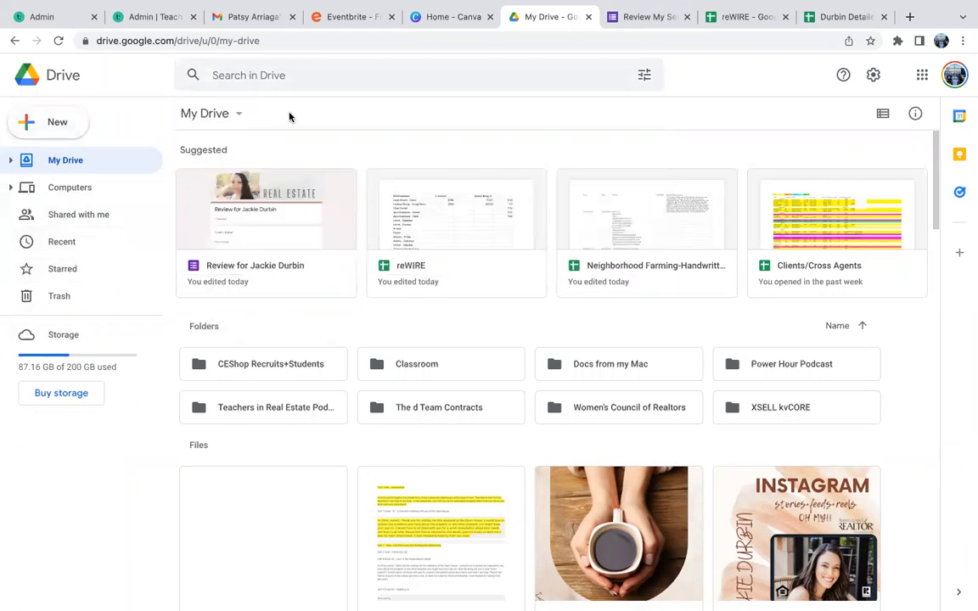
type("form")
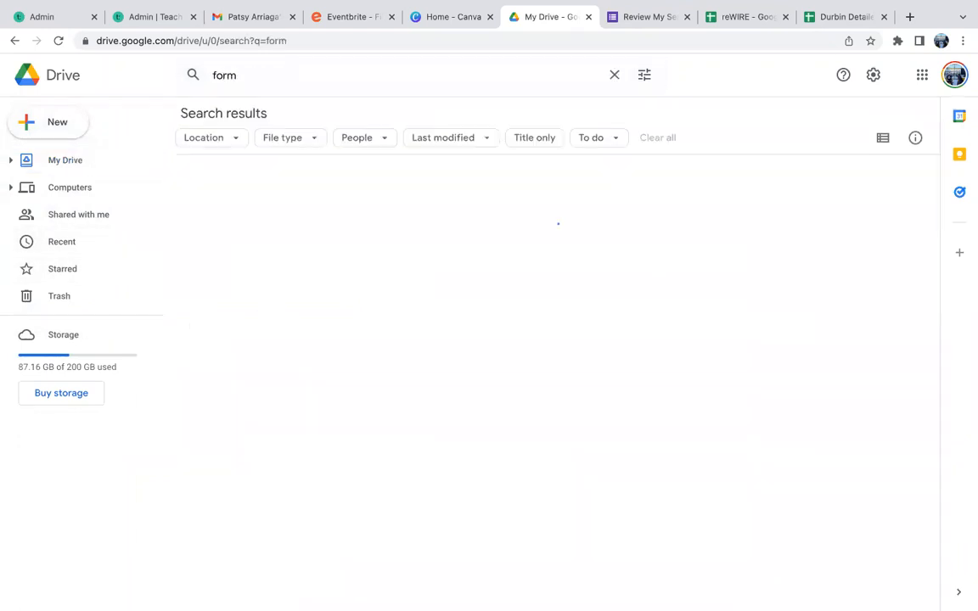
key("Enter")
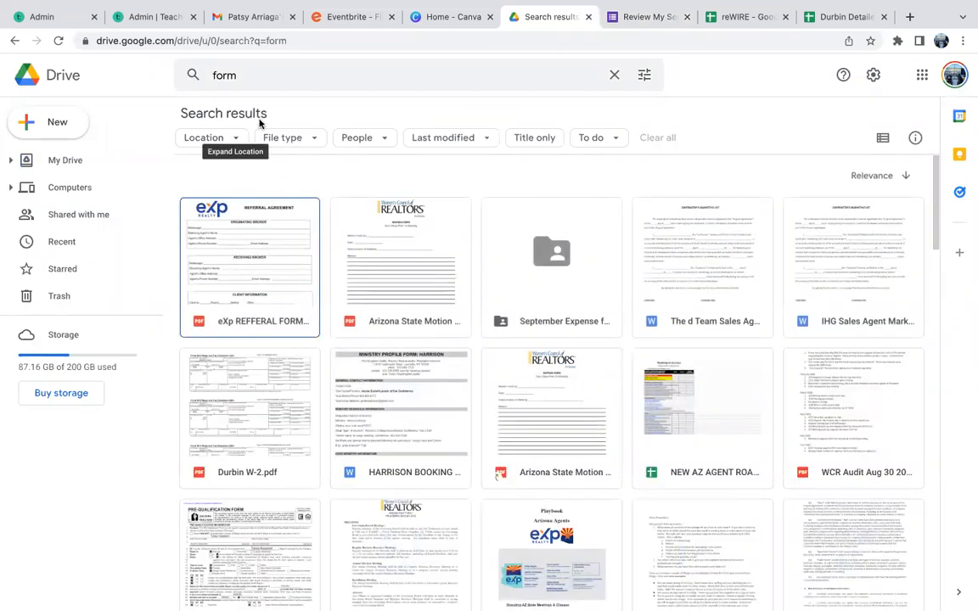
left_click(289, 136)
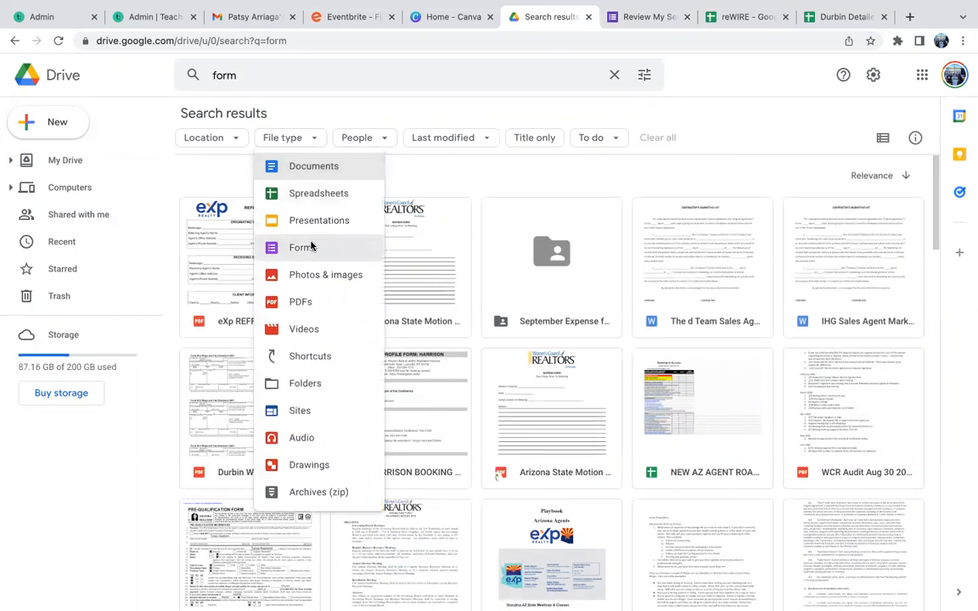
left_click(303, 248)
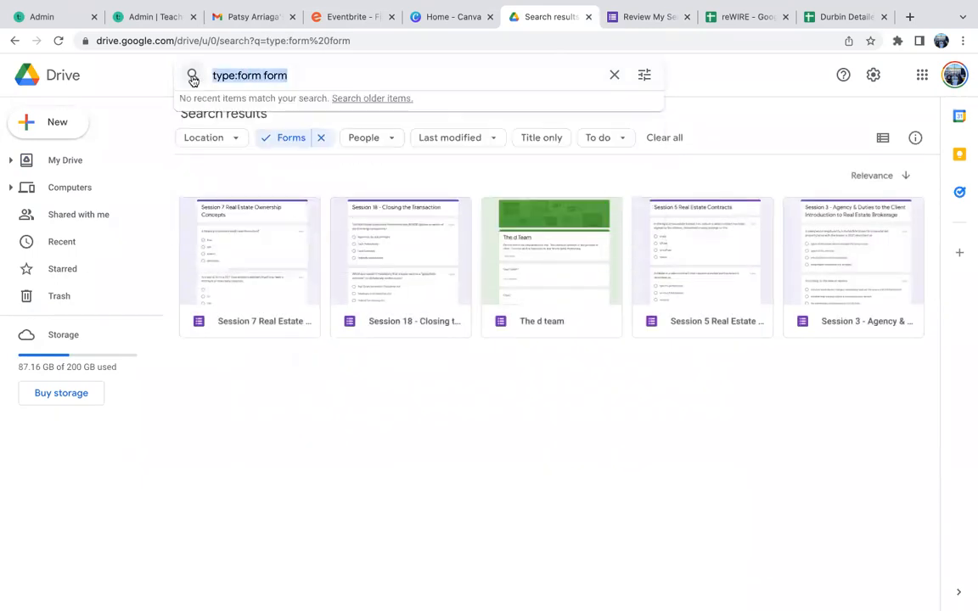
Search 'class' and open the Class Review for Facebook Class form.
left_click(614, 75)
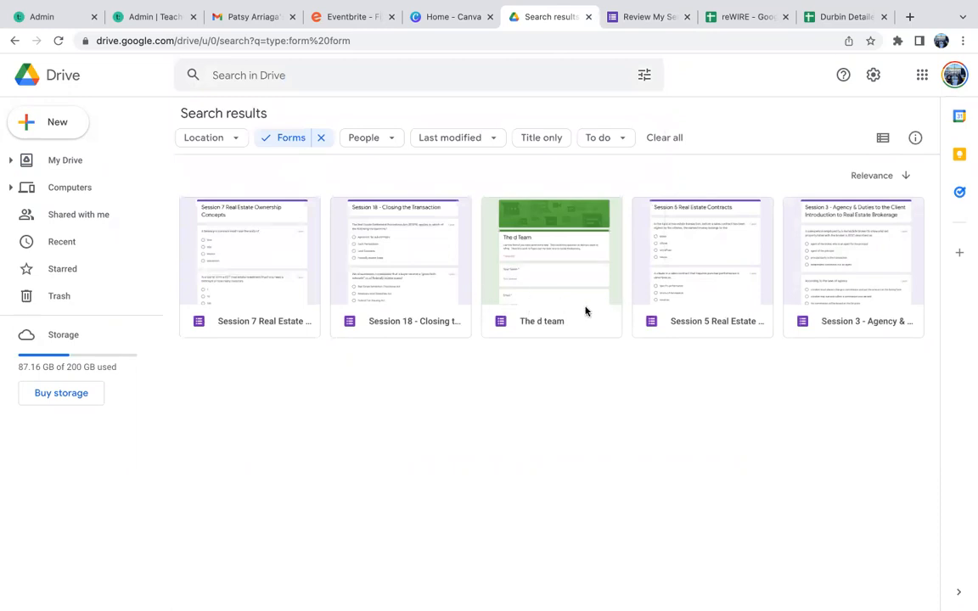
mouse_move(287, 199)
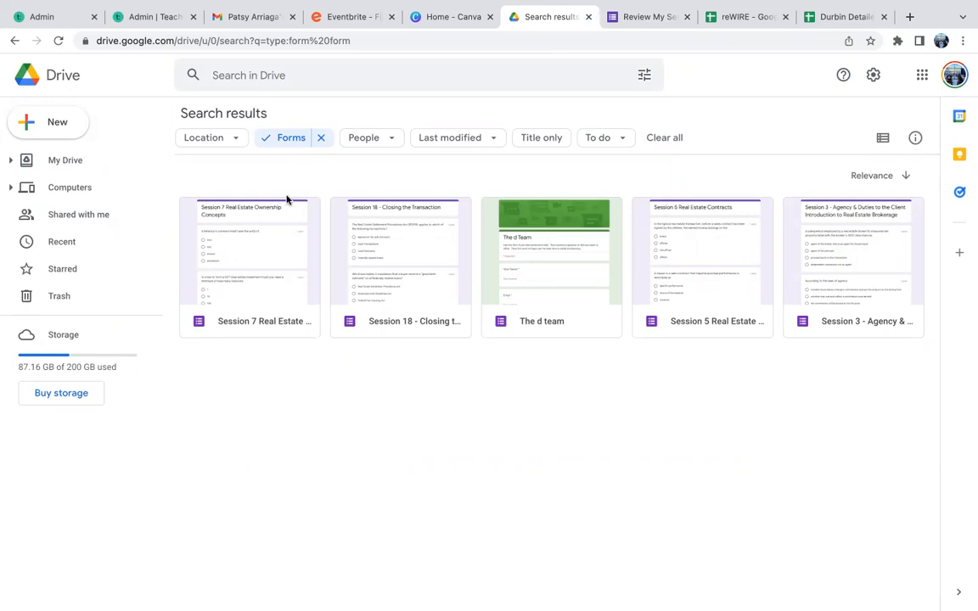
mouse_move(250, 331)
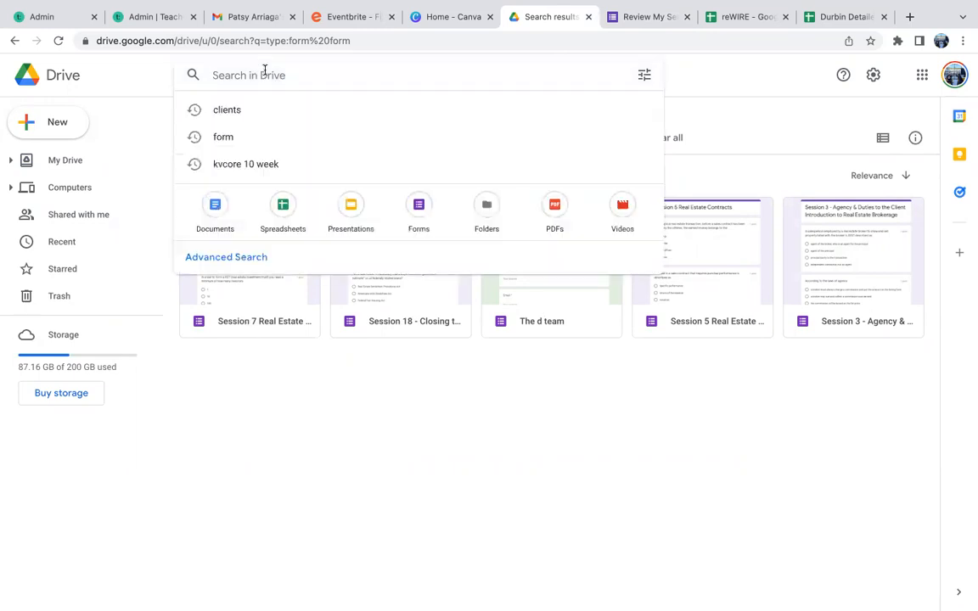
type("class review")
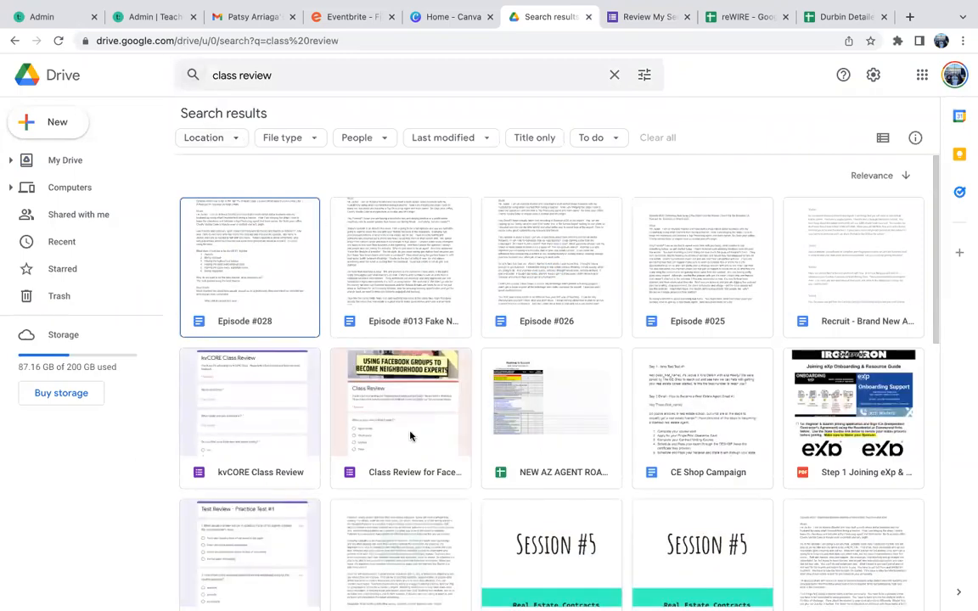
double_click(401, 399)
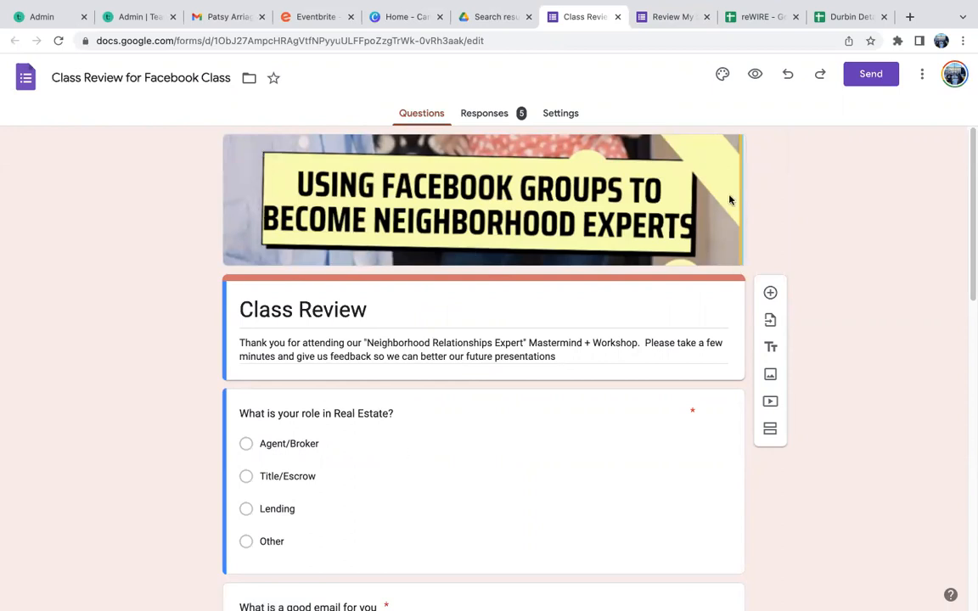
mouse_move(479, 258)
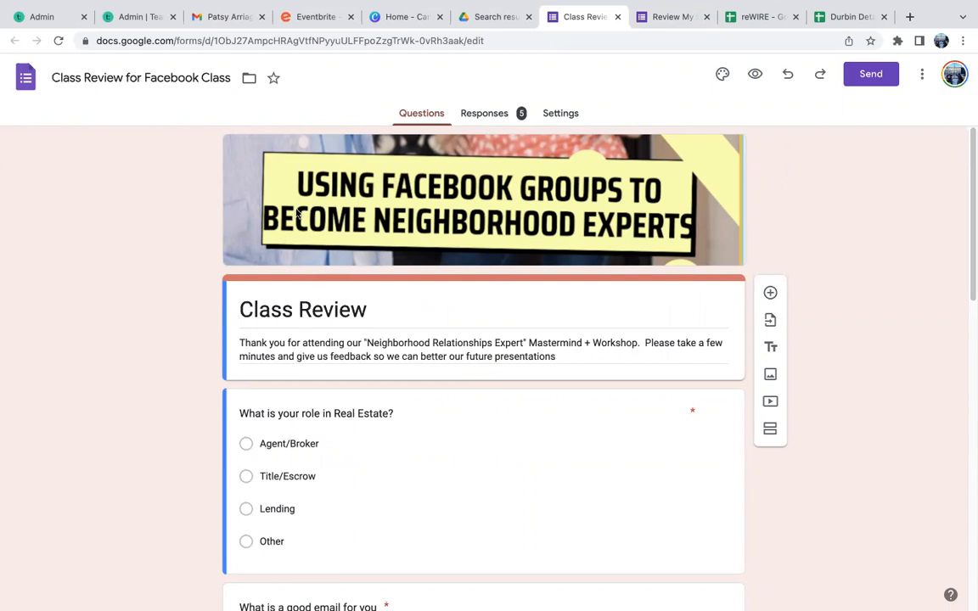
mouse_move(469, 207)
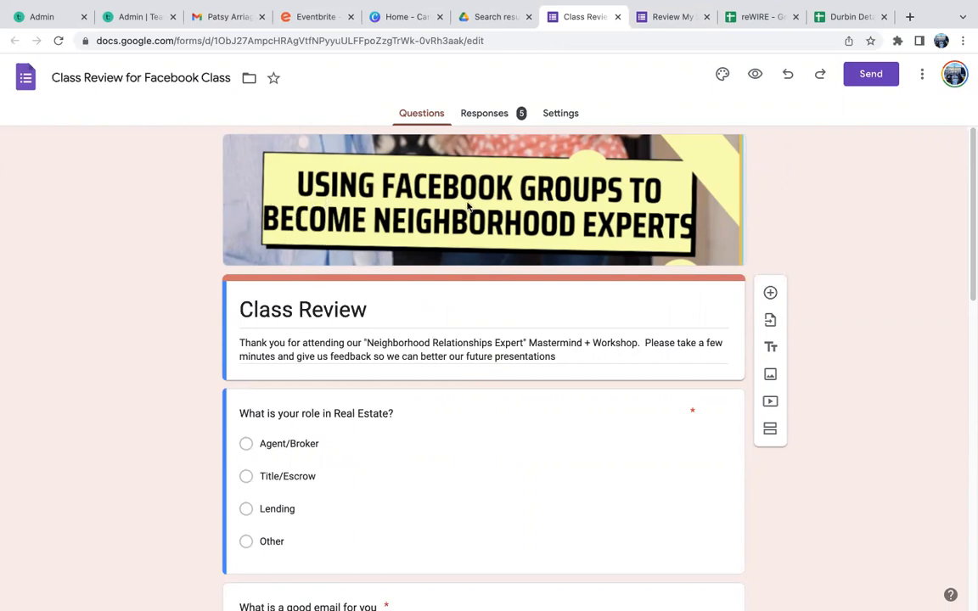
mouse_move(639, 339)
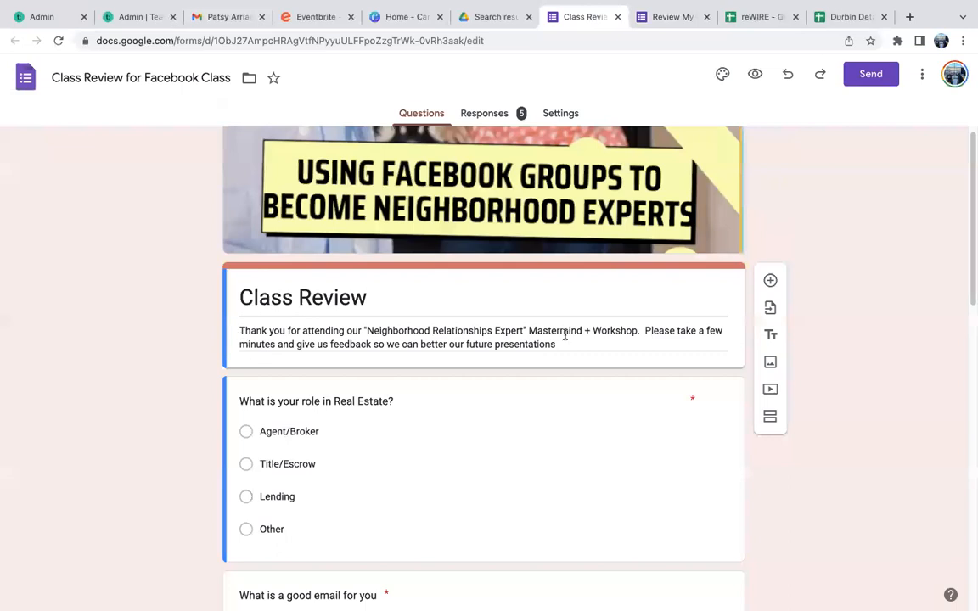
Scroll through the Class Review form's questions and switch to its Responses view.
scroll("down", 3)
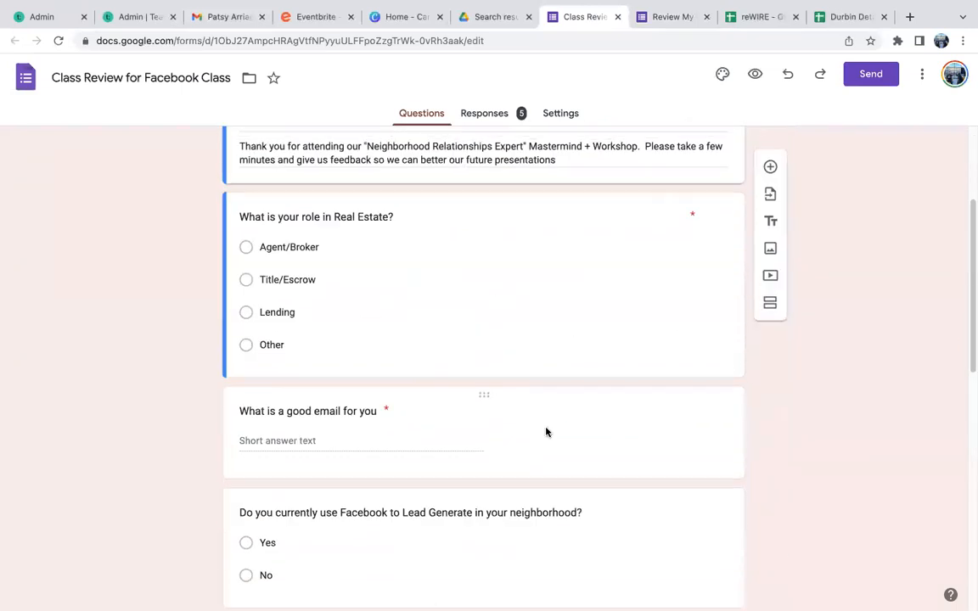
scroll("up", 3)
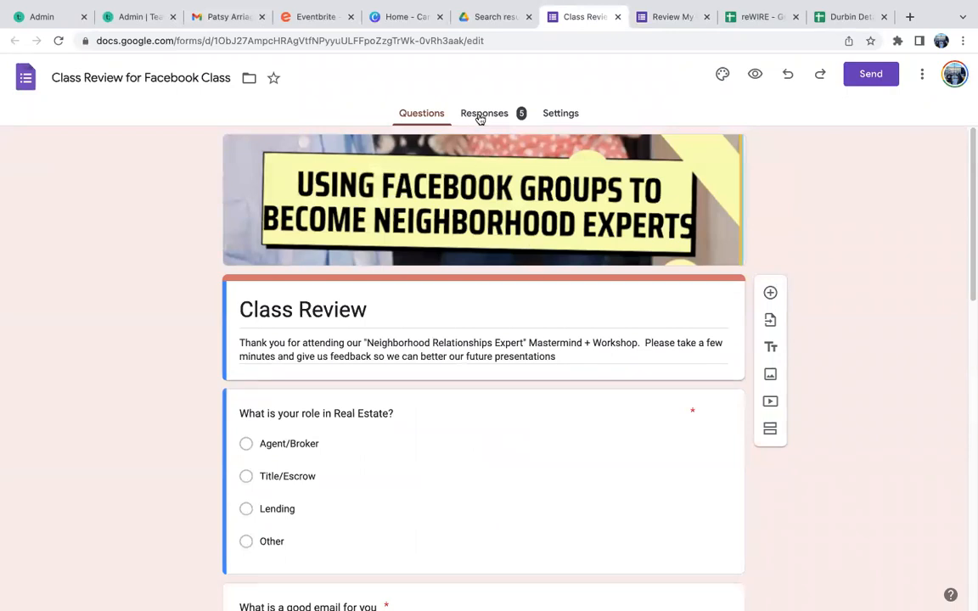
left_click(484, 112)
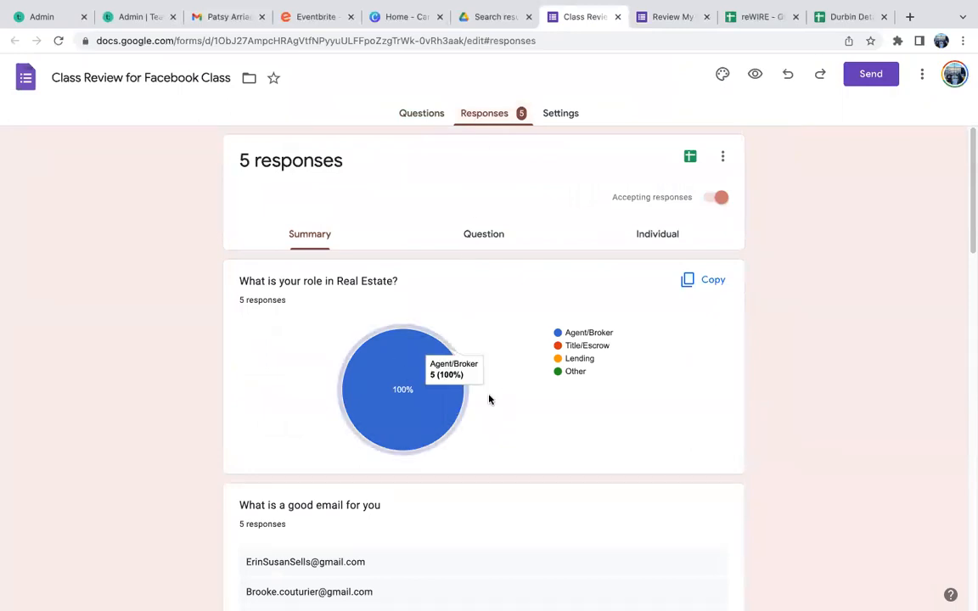
mouse_move(338, 309)
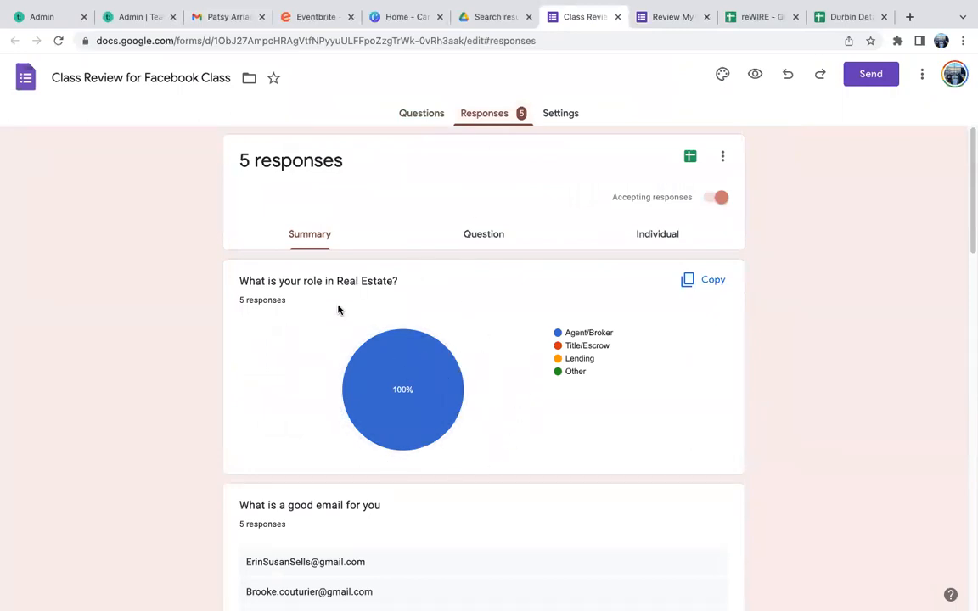
mouse_move(297, 377)
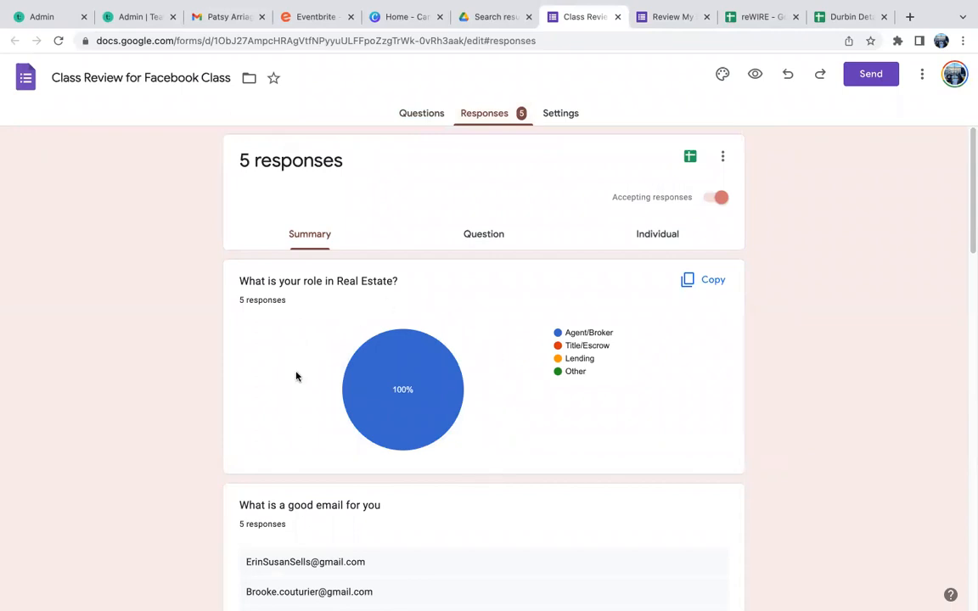
mouse_move(482, 455)
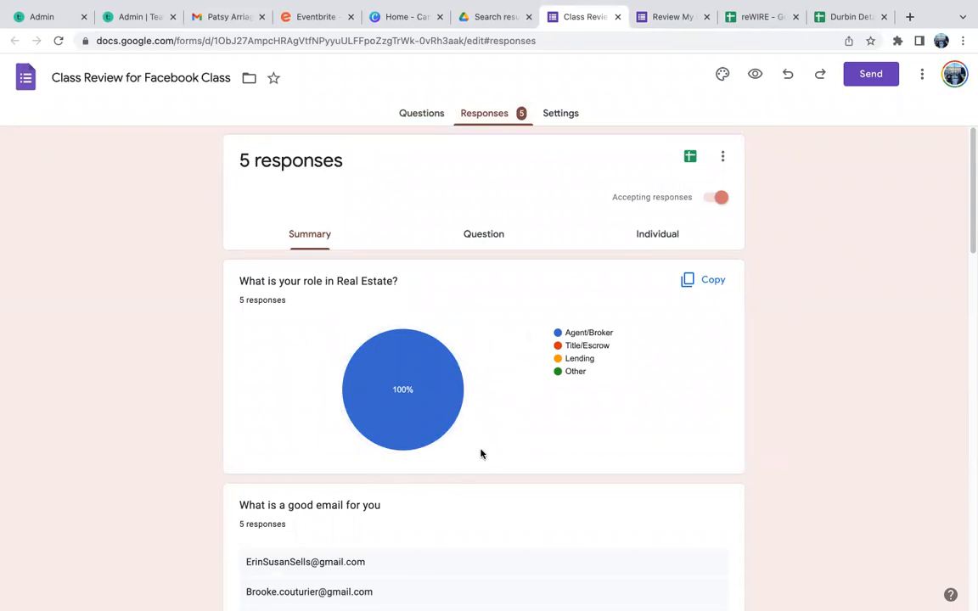
scroll("down", 3)
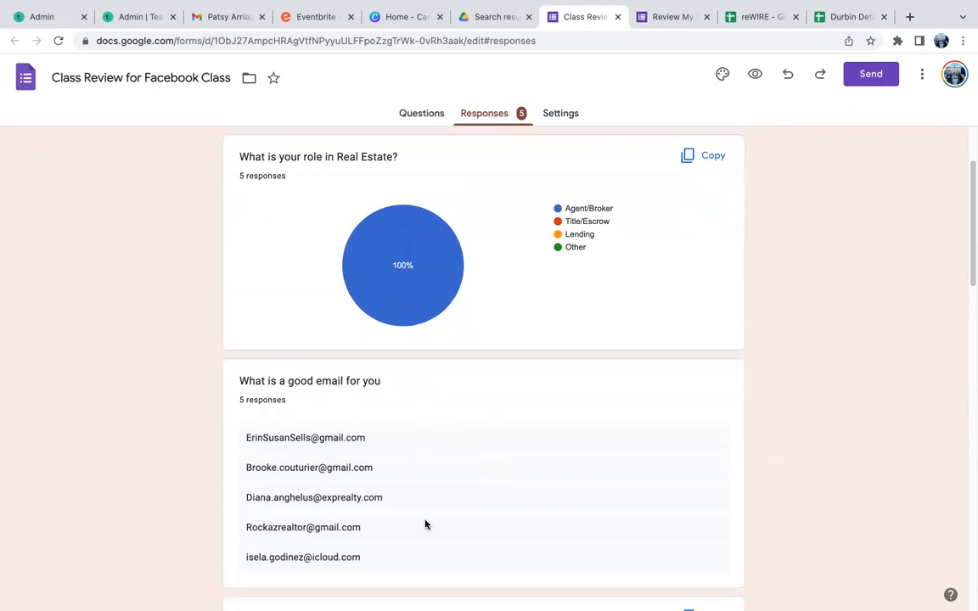
scroll("down", 3)
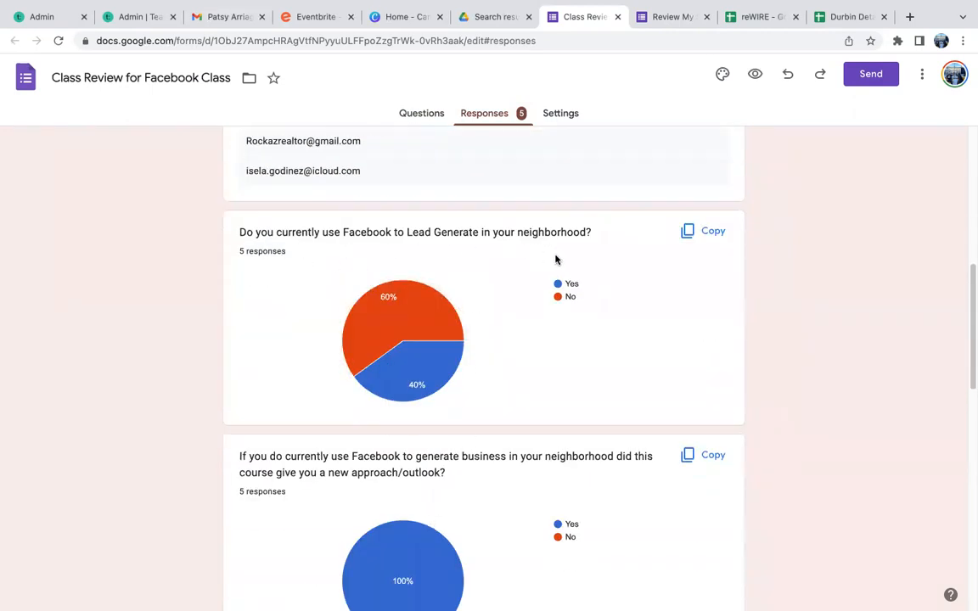
mouse_move(462, 289)
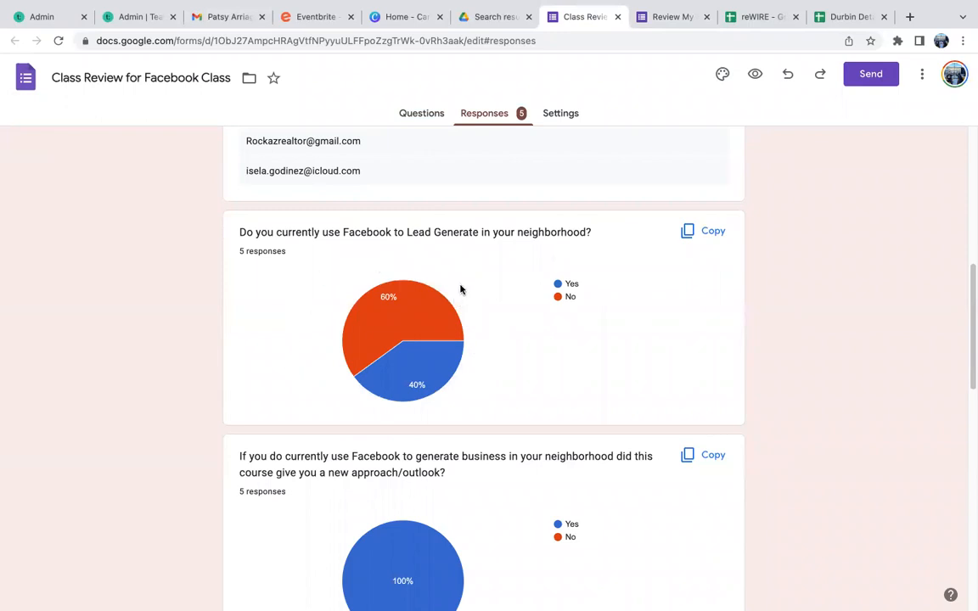
scroll("down", 3)
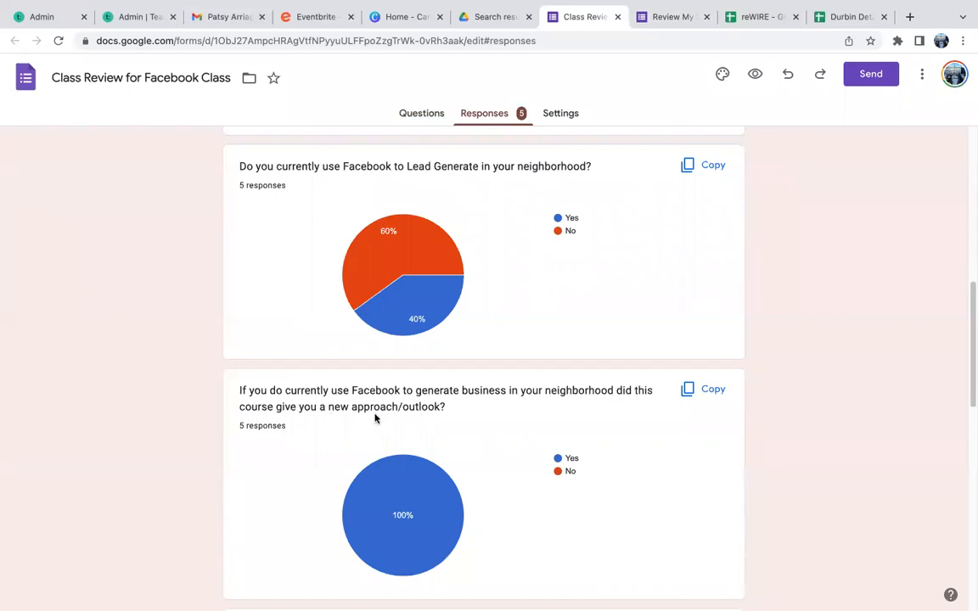
mouse_move(513, 508)
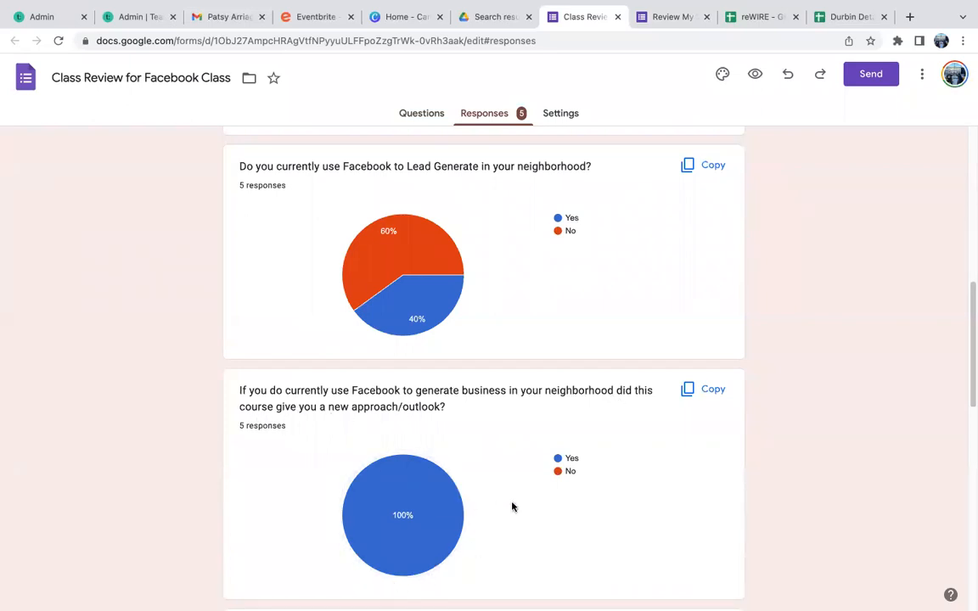
scroll("down", 3)
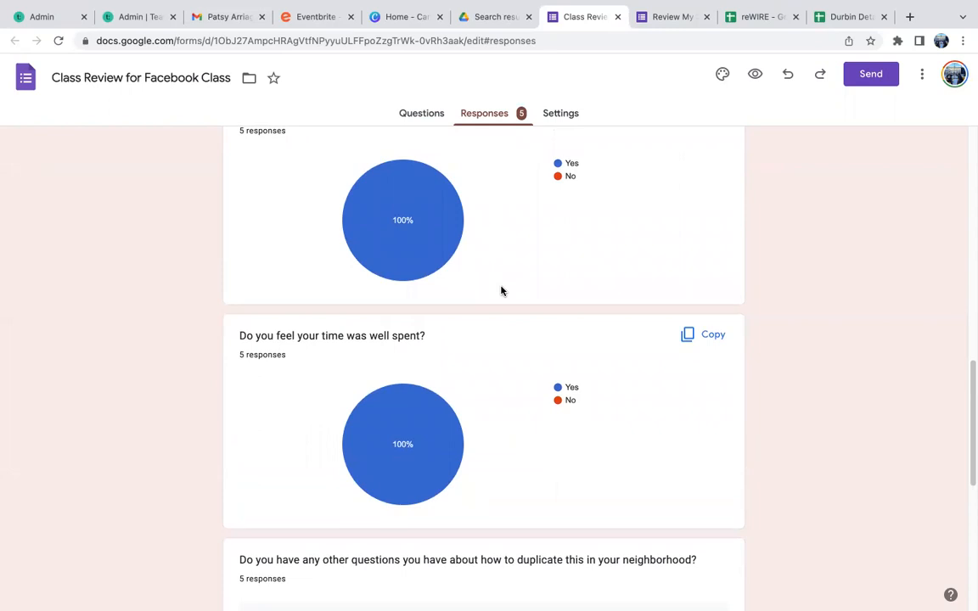
mouse_move(356, 363)
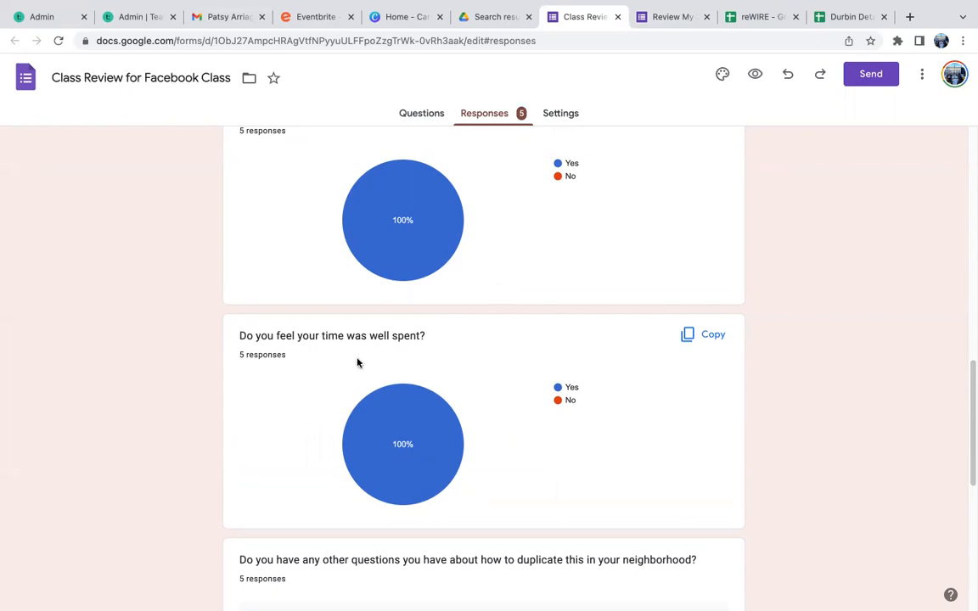
scroll("down", 3)
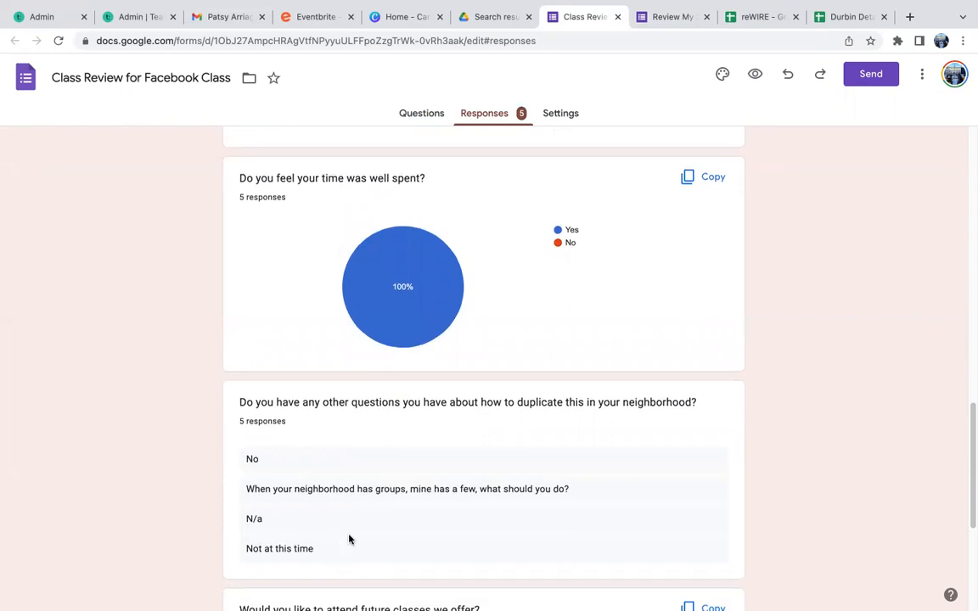
scroll("down", 3)
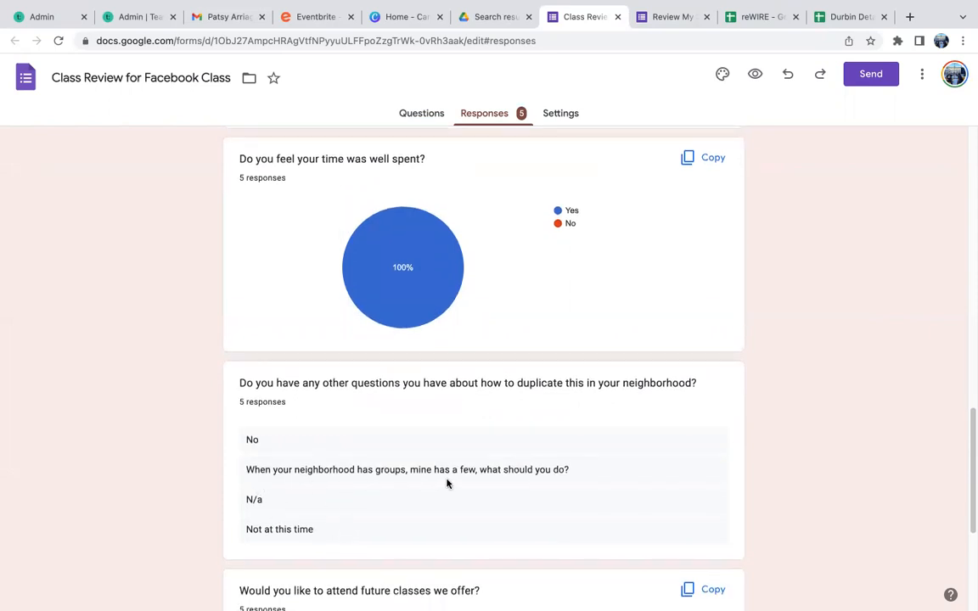
mouse_move(348, 482)
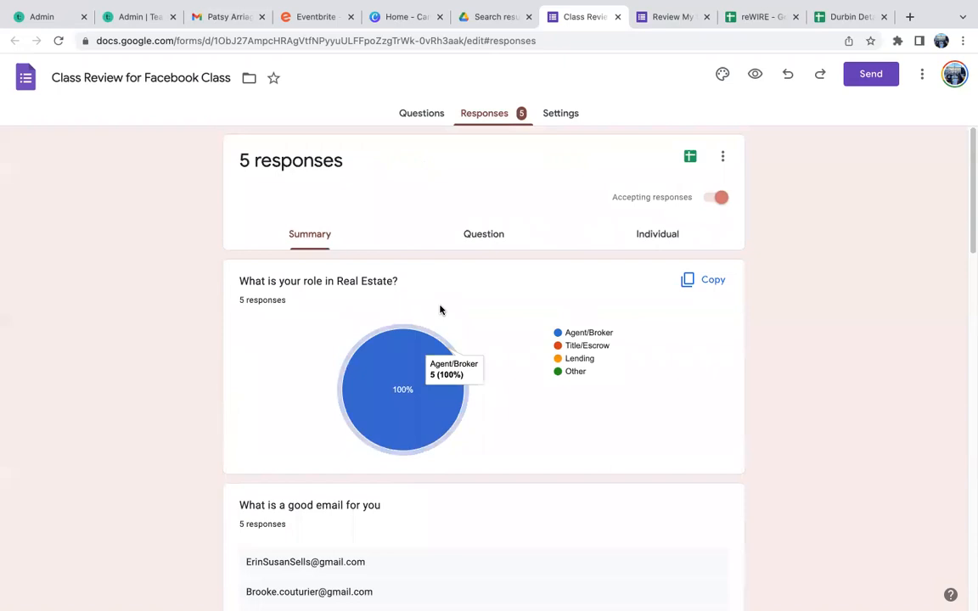
View responses by Question and step forward to question 6 of 7's written answers.
left_click(482, 234)
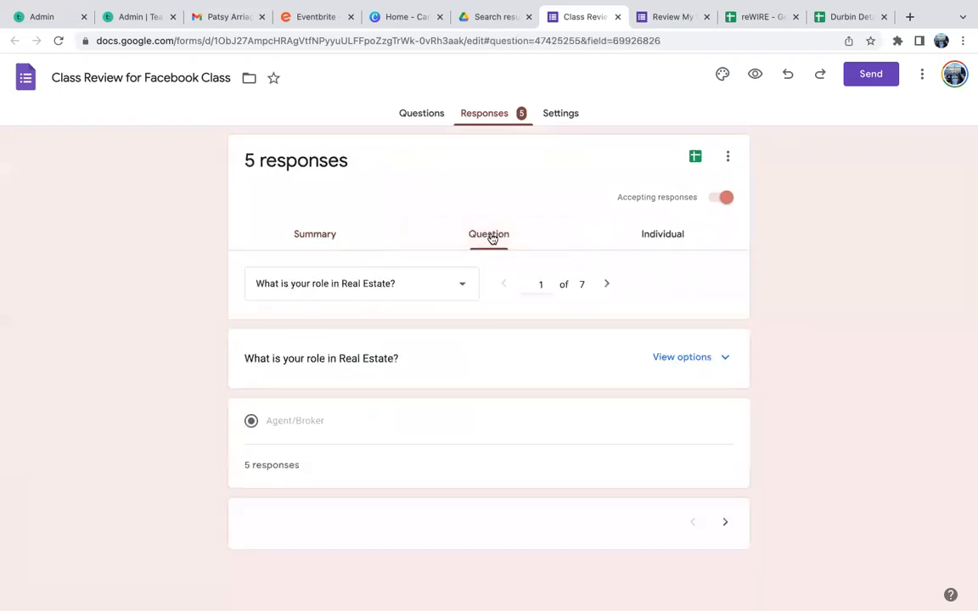
left_click(606, 284)
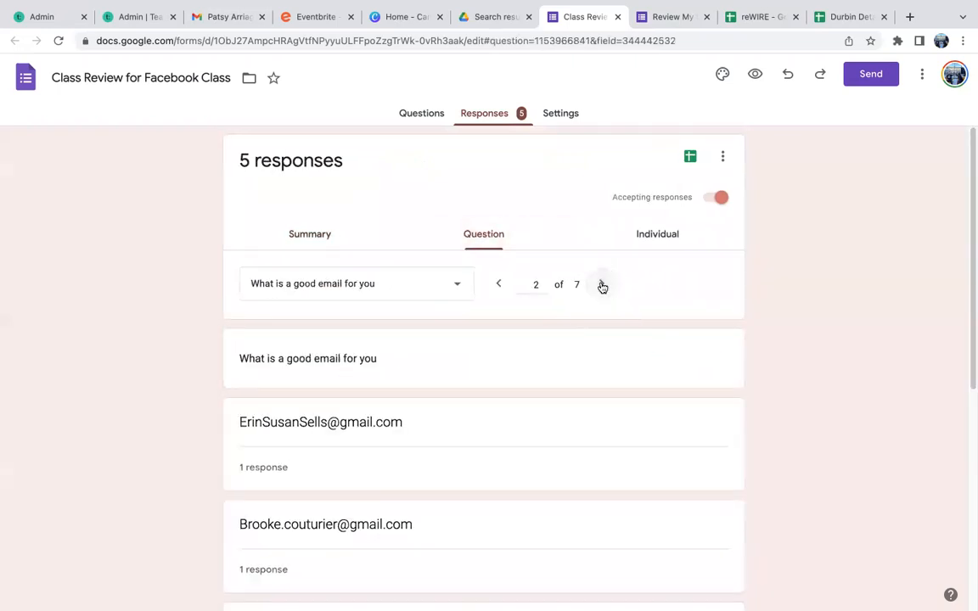
left_click(603, 285)
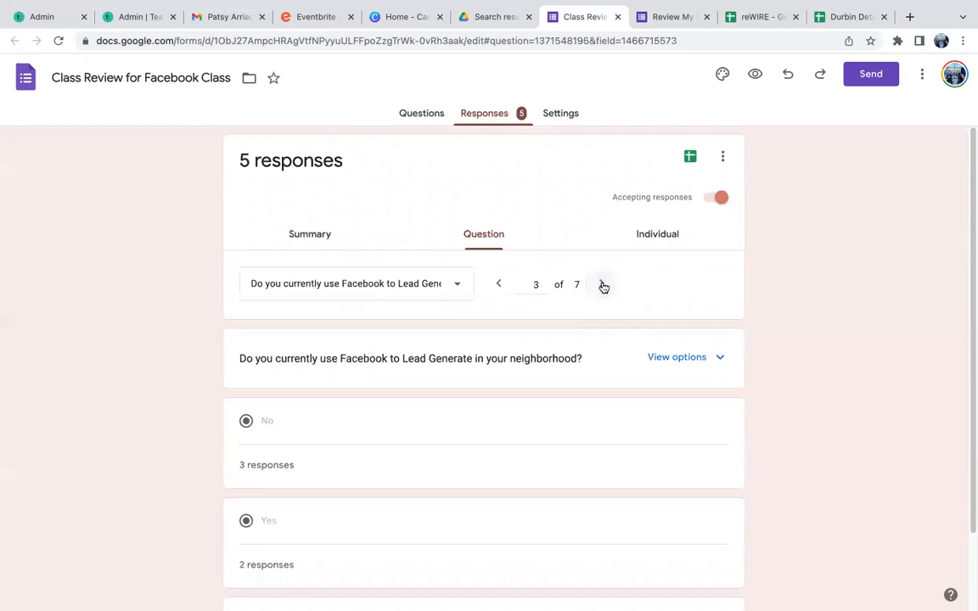
left_click(605, 286)
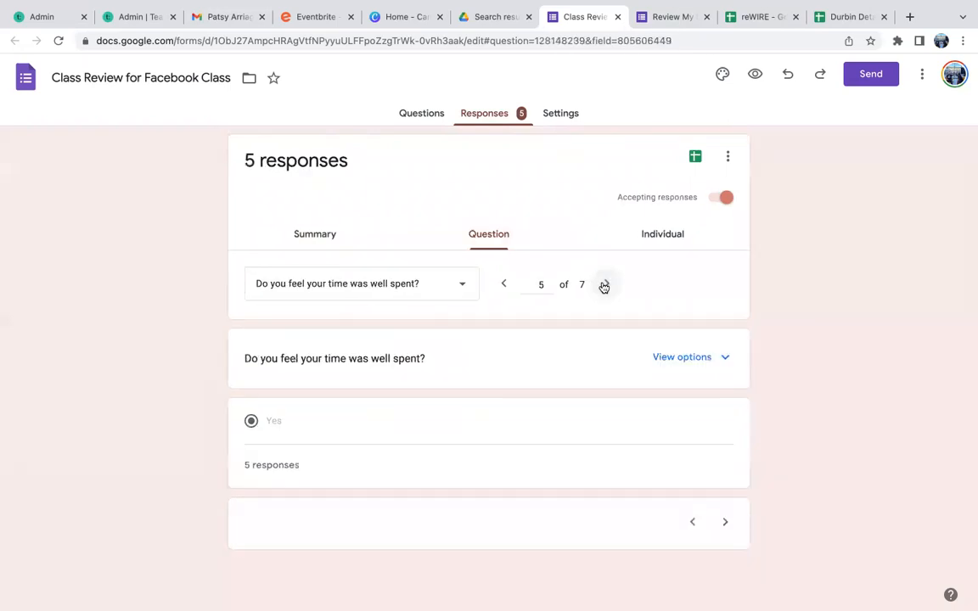
left_click(605, 285)
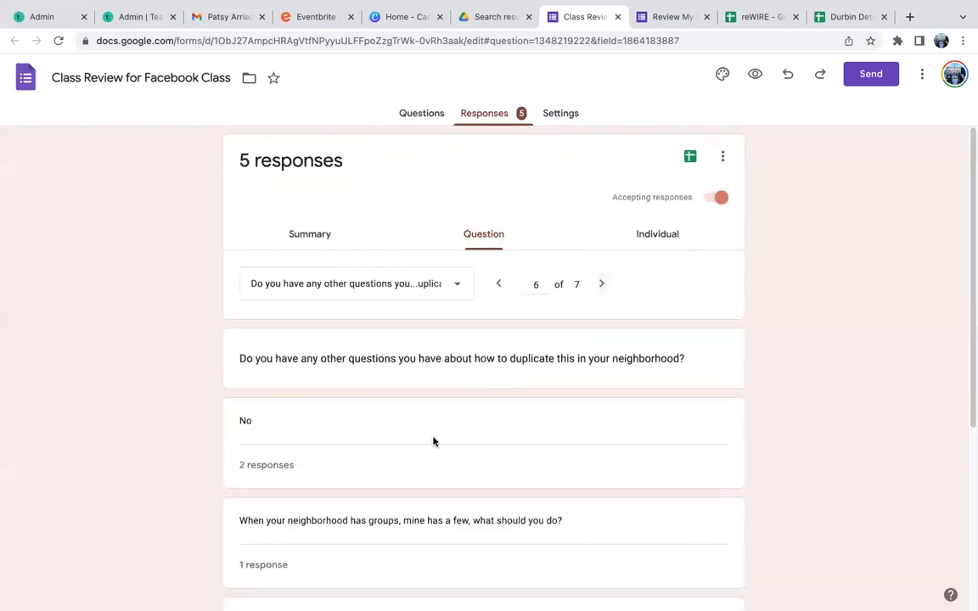
scroll("down", 3)
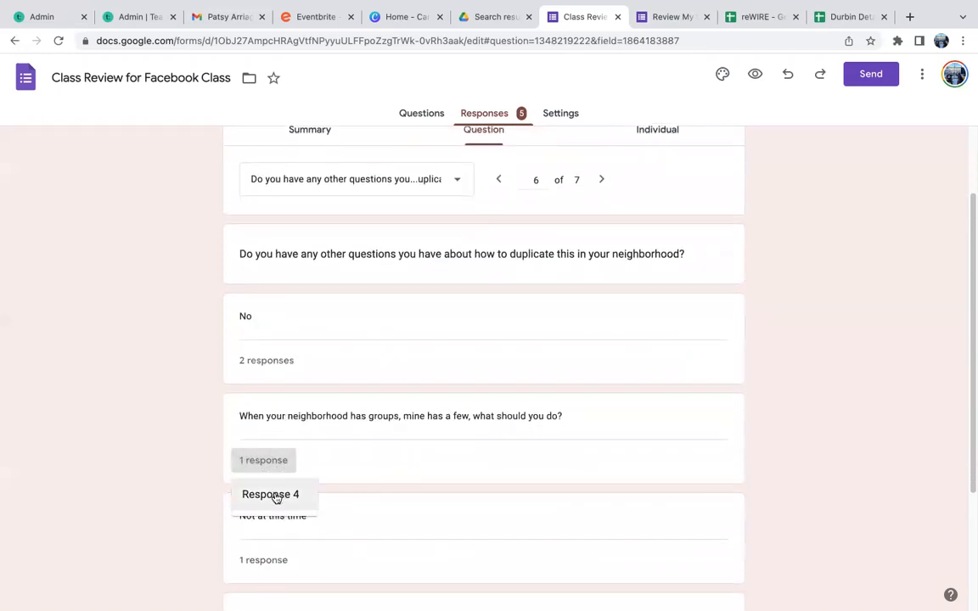
Bring up individual response 4 of 5 and scroll through its role, email and Facebook answers.
left_click(270, 494)
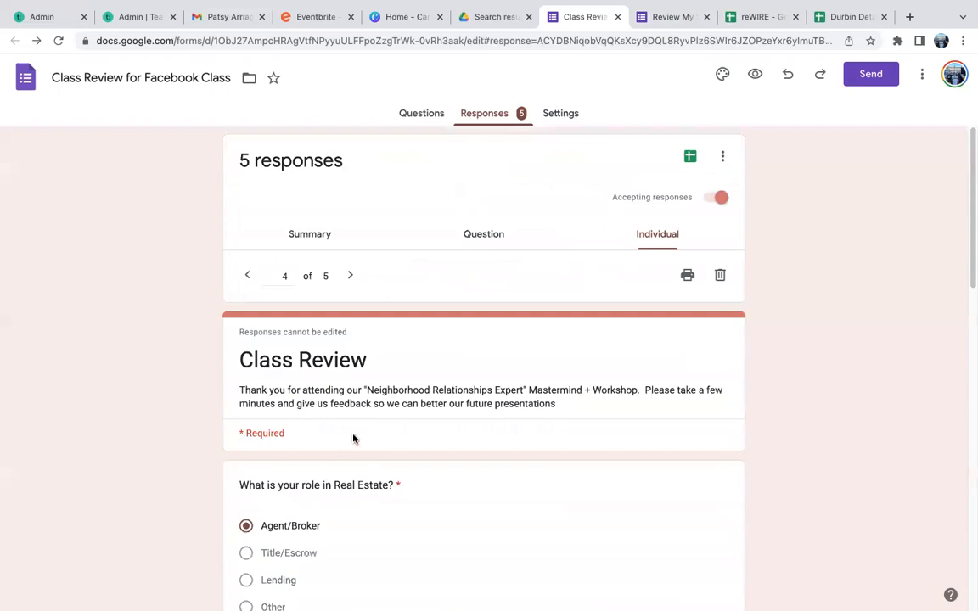
scroll("down", 3)
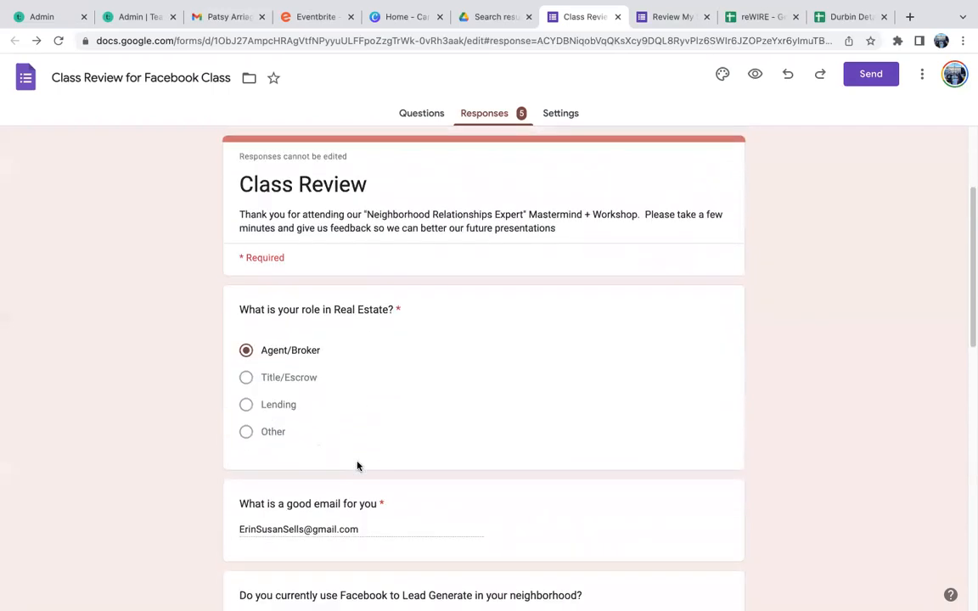
scroll("down", 3)
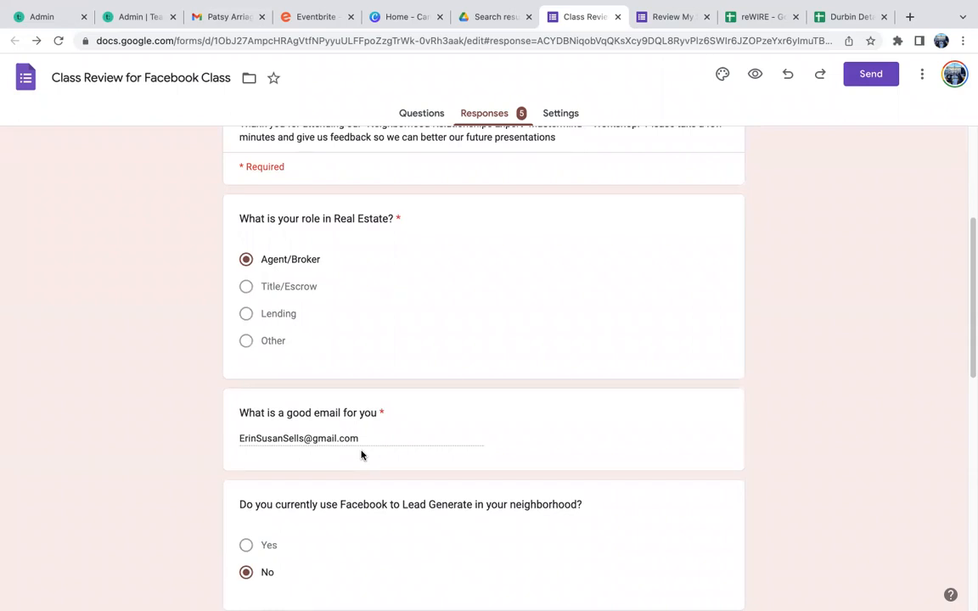
mouse_move(618, 241)
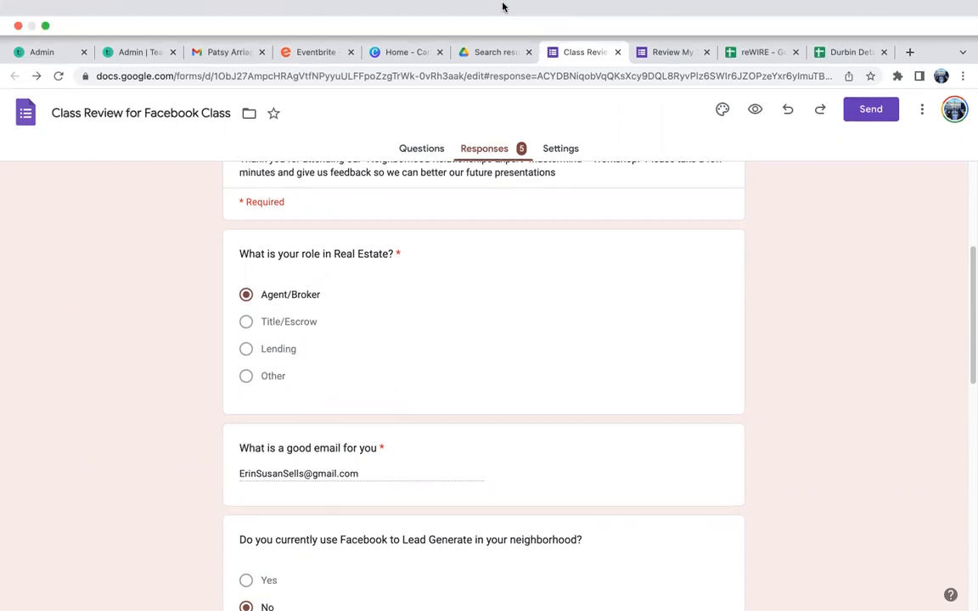
scroll("down", 3)
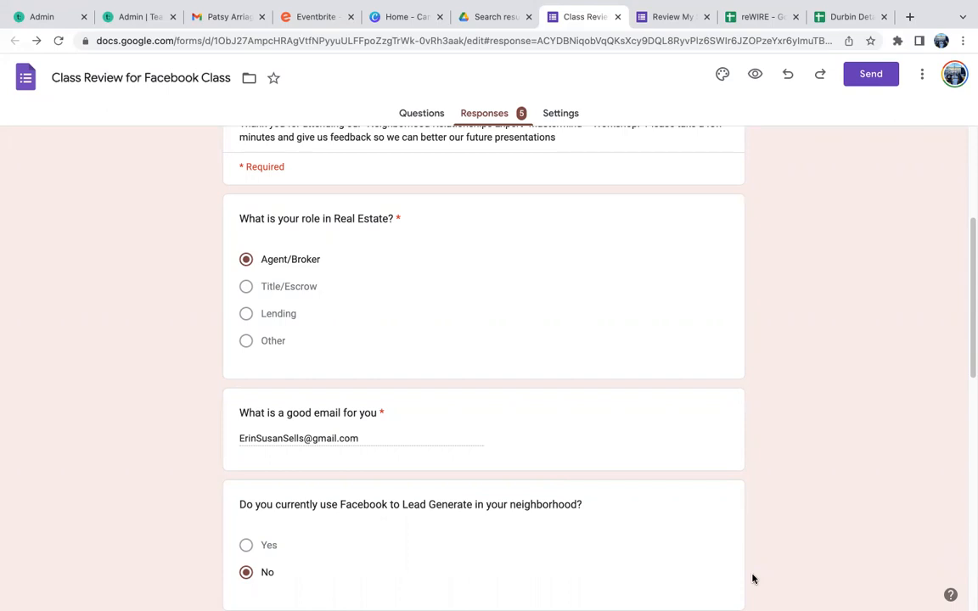
mouse_move(726, 496)
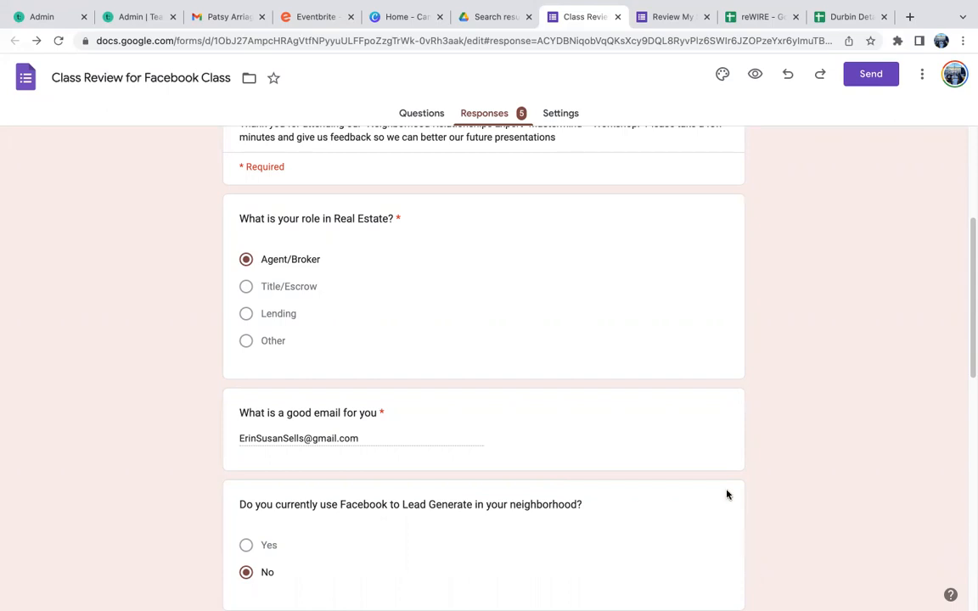
mouse_move(764, 357)
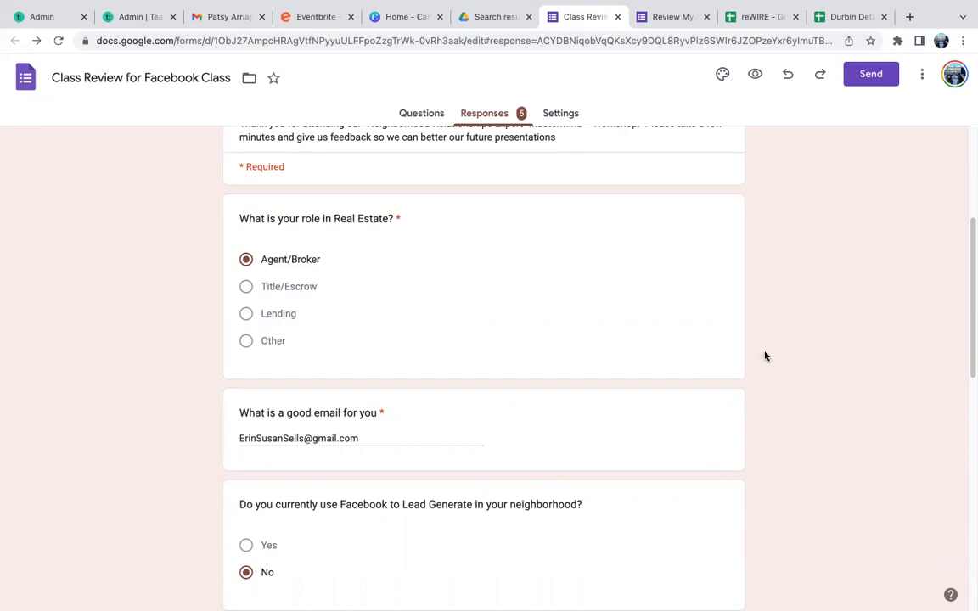